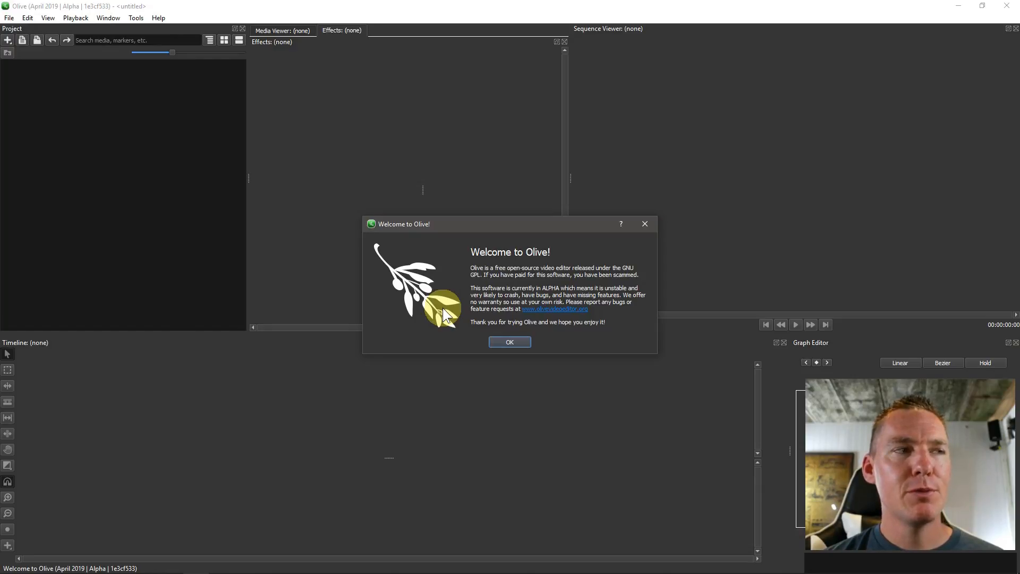
{"action": "mouse_move", "coordinate": [474, 308]}
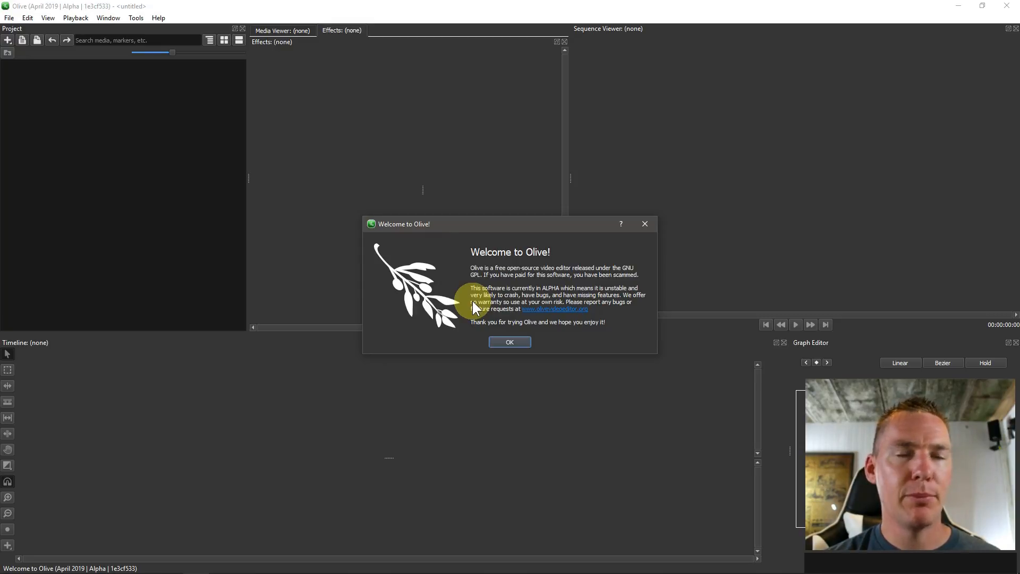
{"action": "mouse_move", "coordinate": [68, 204]}
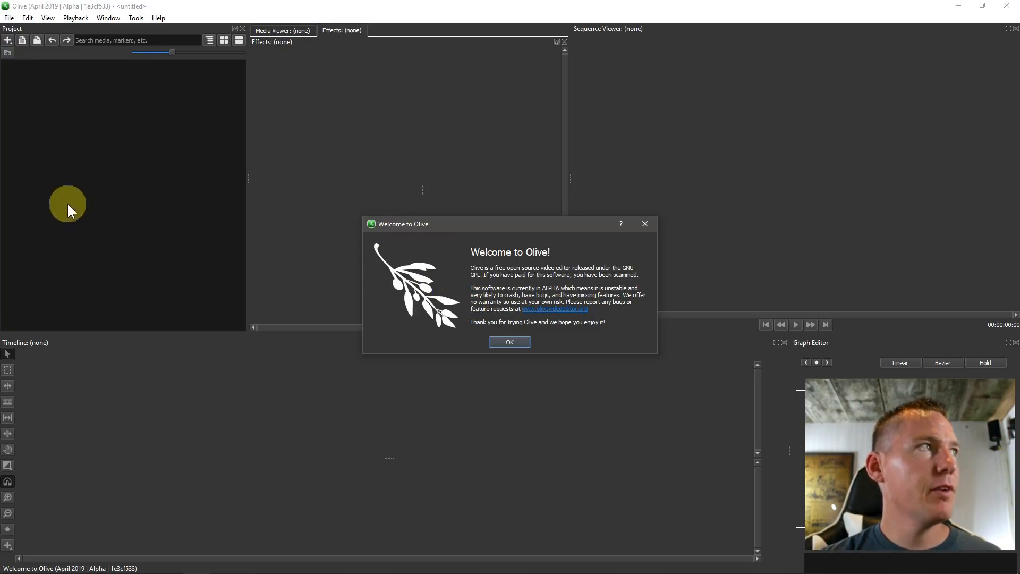
{"action": "mouse_move", "coordinate": [155, 198]}
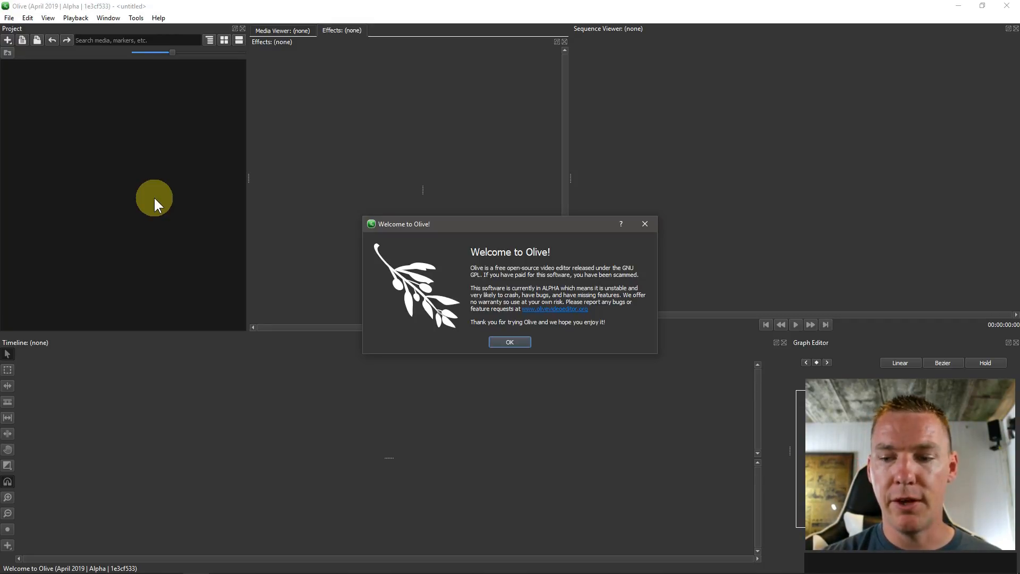
{"action": "left_click", "coordinate": [509, 342]}
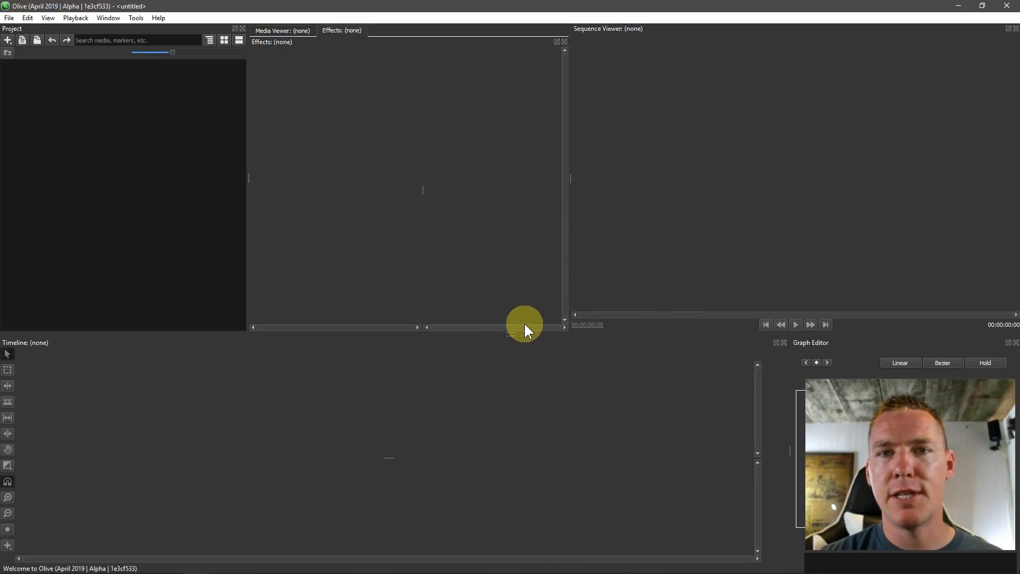
{"action": "right_click", "coordinate": [101, 199]}
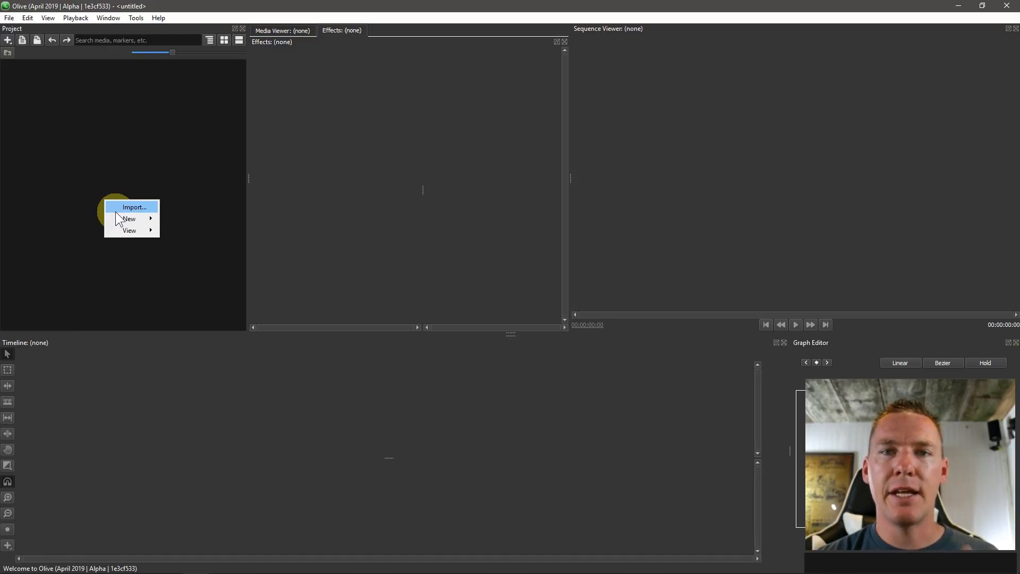
{"action": "left_click", "coordinate": [126, 208]}
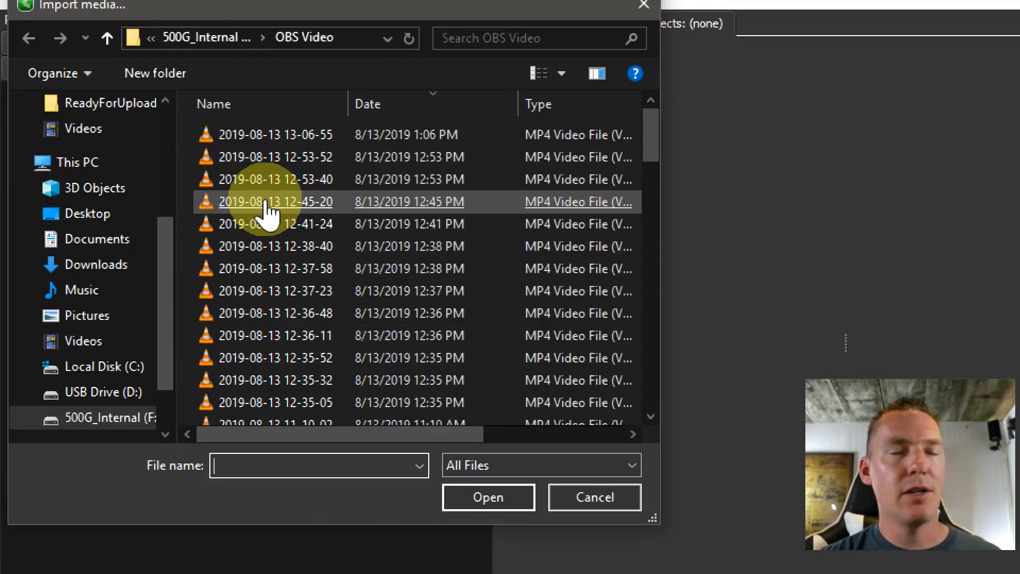
{"action": "mouse_move", "coordinate": [267, 180]}
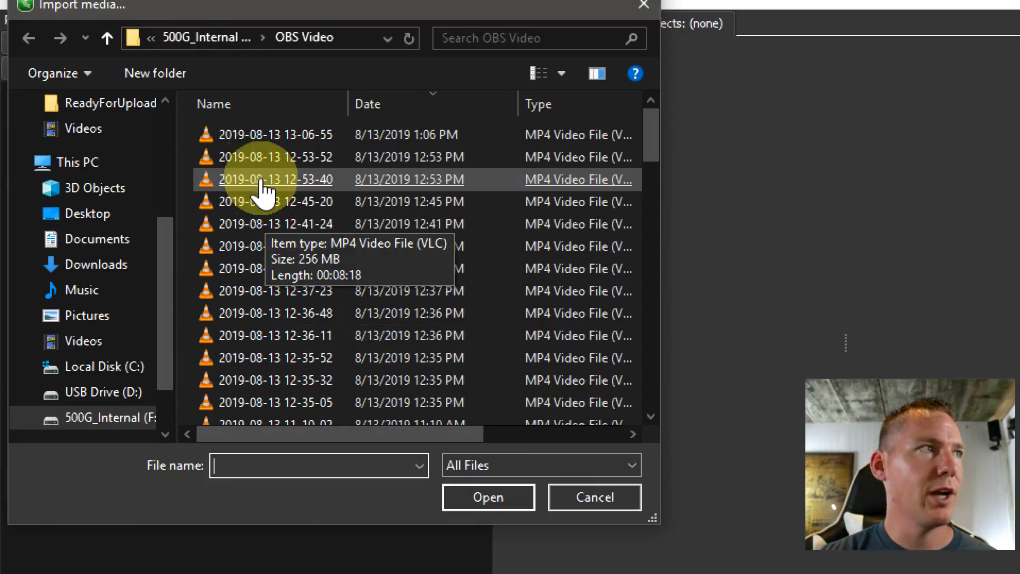
{"action": "left_click", "coordinate": [488, 497]}
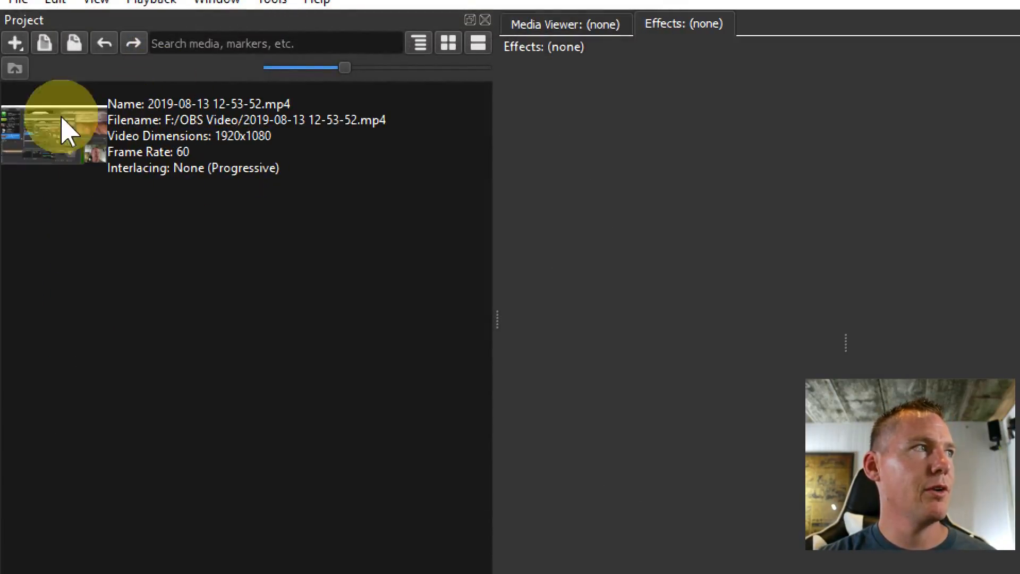
{"action": "mouse_move", "coordinate": [98, 156]}
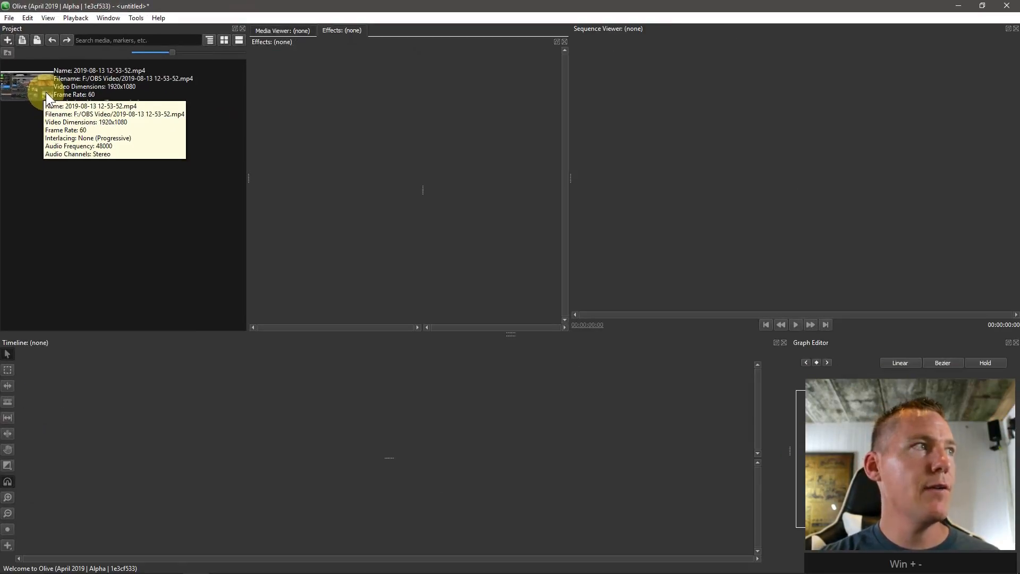
Import Intro_60fps.mp4 and Outro_FINAL_60fps.mp4 from the Videos folder.
{"action": "left_click", "coordinate": [8, 39]}
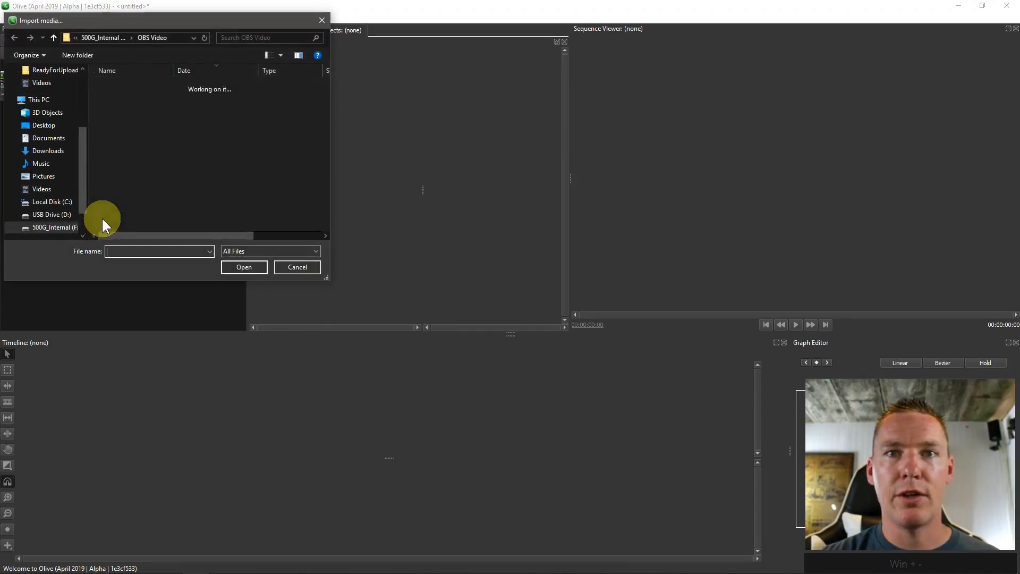
{"action": "left_click", "coordinate": [41, 189]}
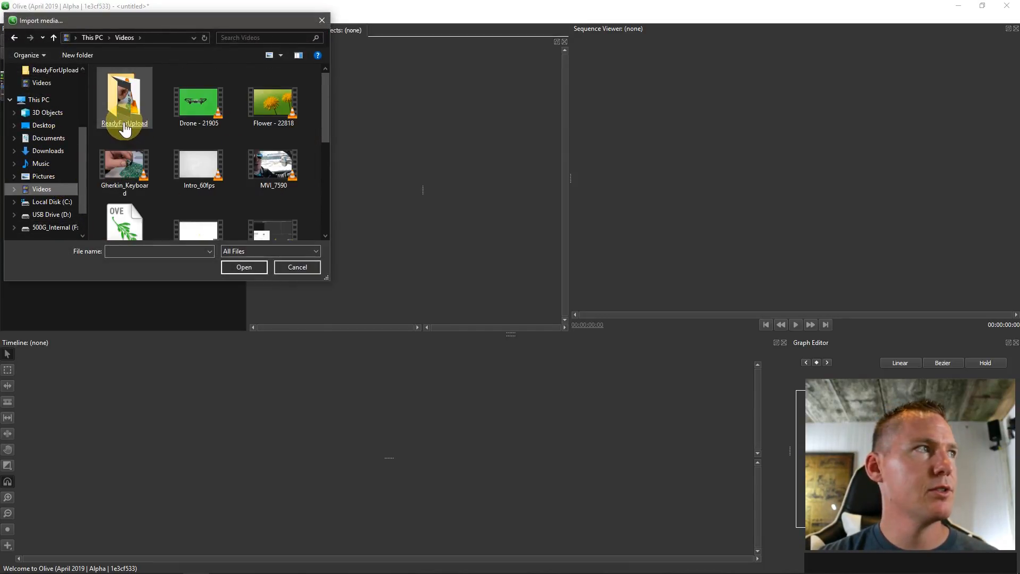
{"action": "left_click", "coordinate": [243, 267]}
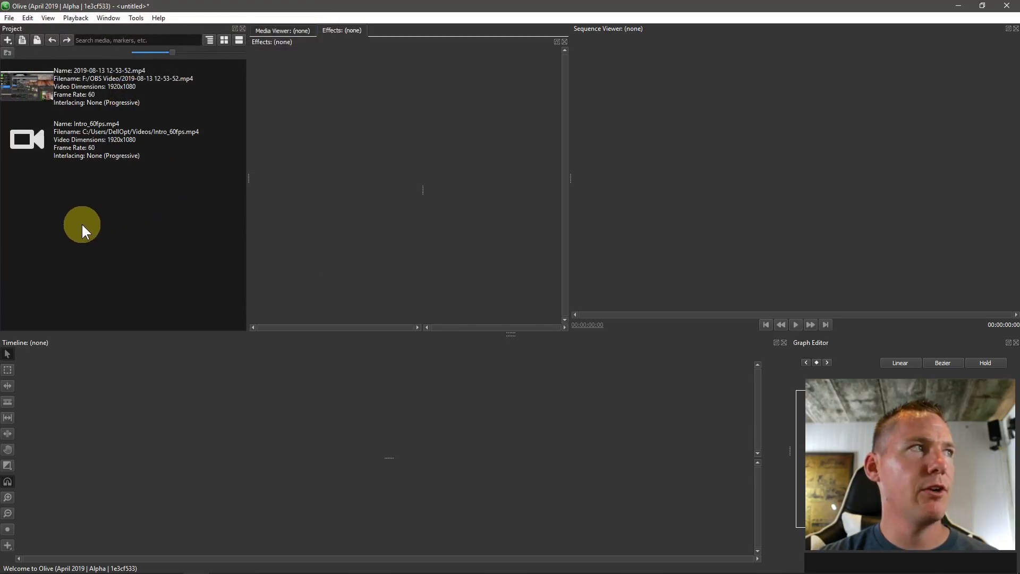
{"action": "left_click", "coordinate": [7, 39]}
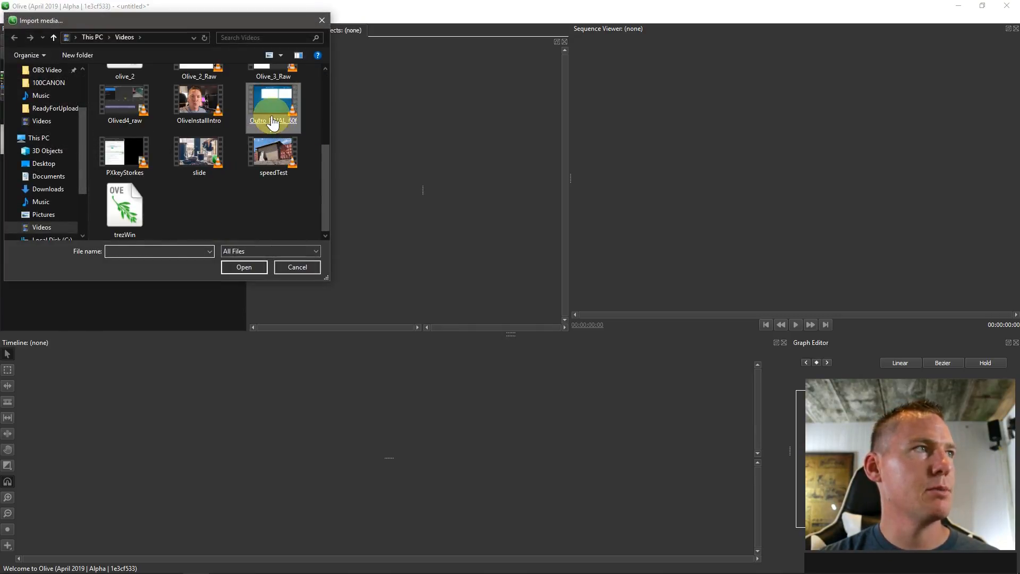
{"action": "left_click", "coordinate": [243, 266]}
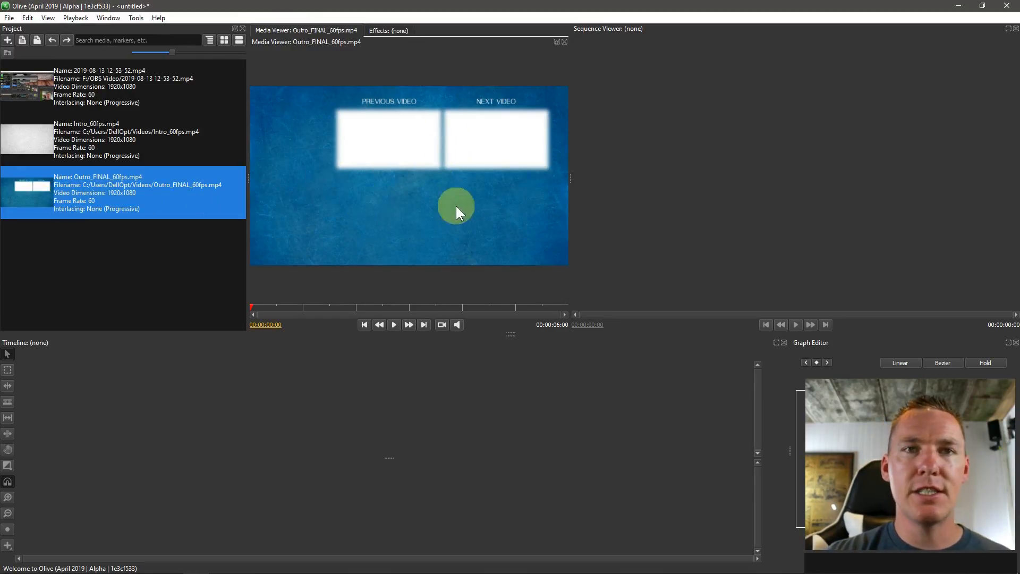
{"action": "mouse_move", "coordinate": [347, 211]}
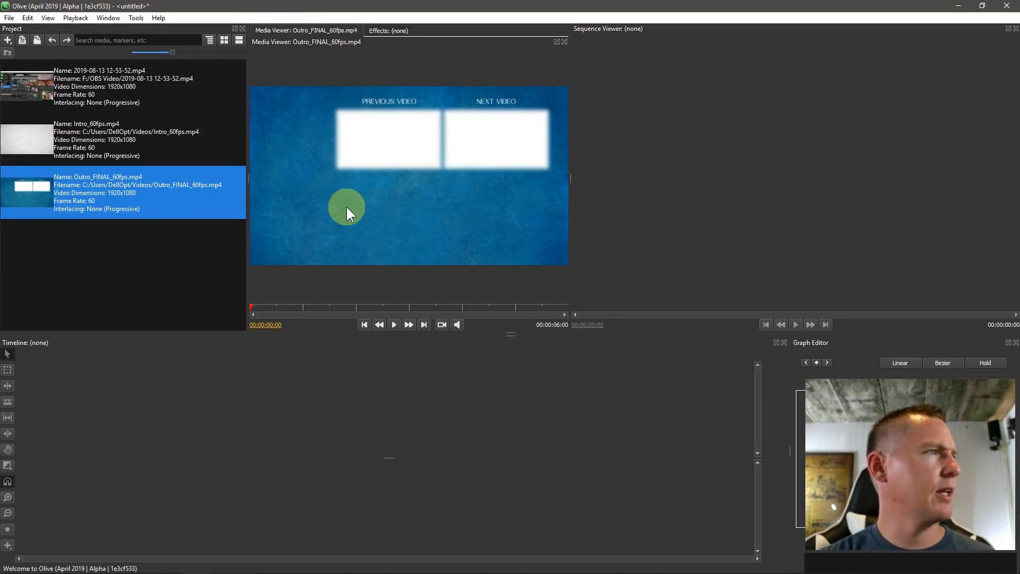
{"action": "mouse_move", "coordinate": [373, 210]}
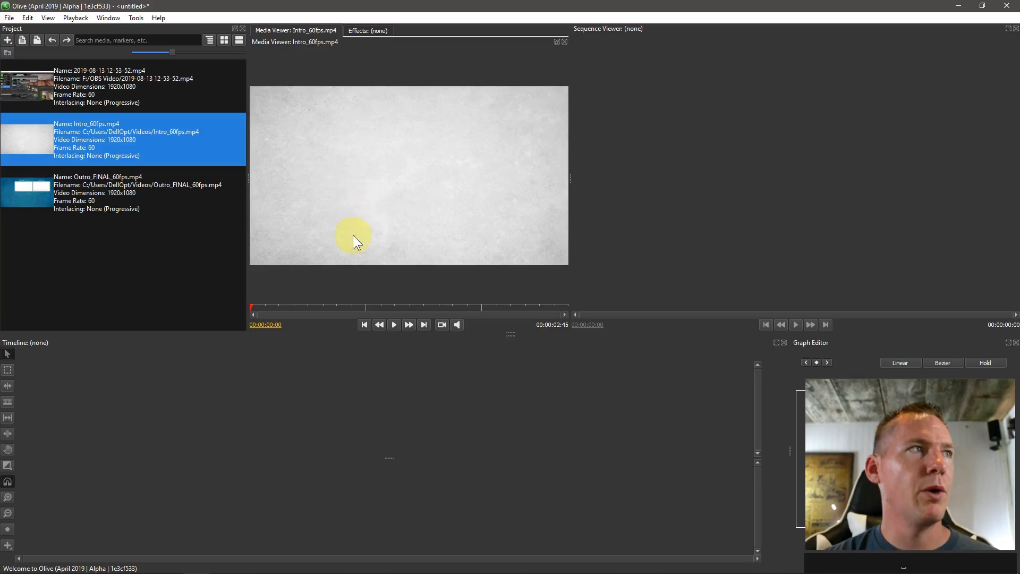
Play the Intro_60fps.mp4 logo animation through in the Media Viewer.
{"action": "left_click", "coordinate": [393, 324]}
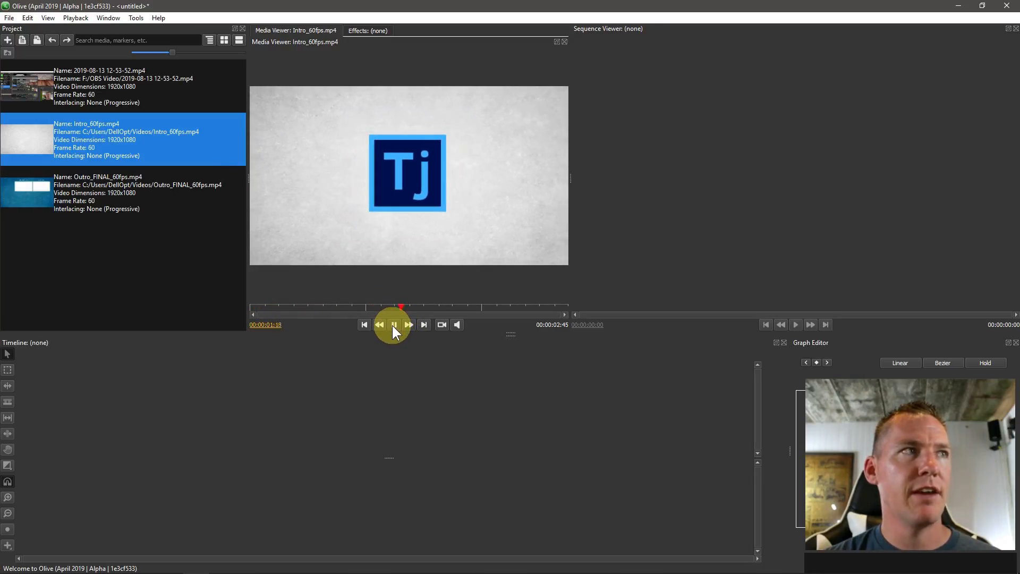
{"action": "left_click", "coordinate": [393, 324]}
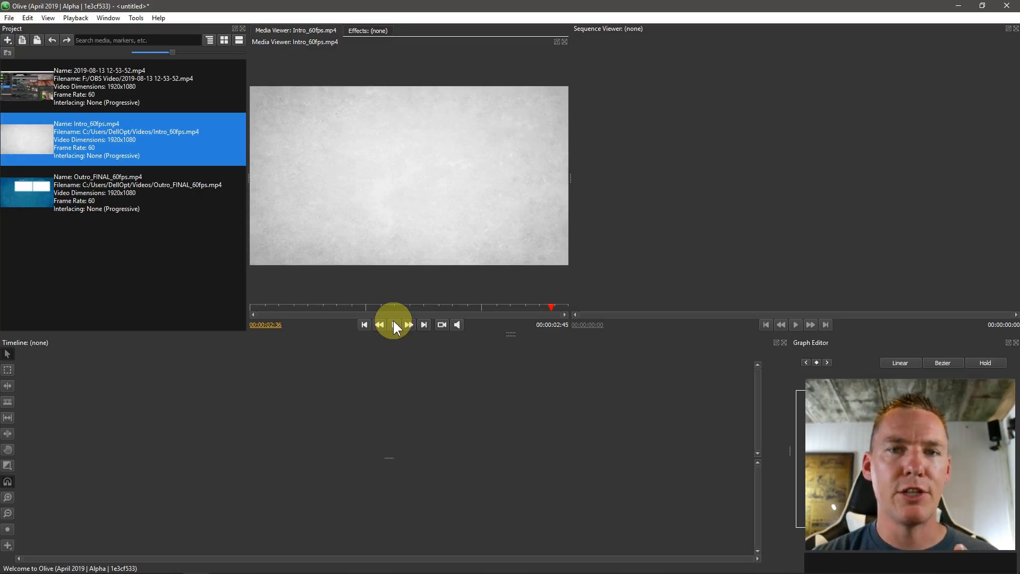
{"action": "mouse_move", "coordinate": [76, 325]}
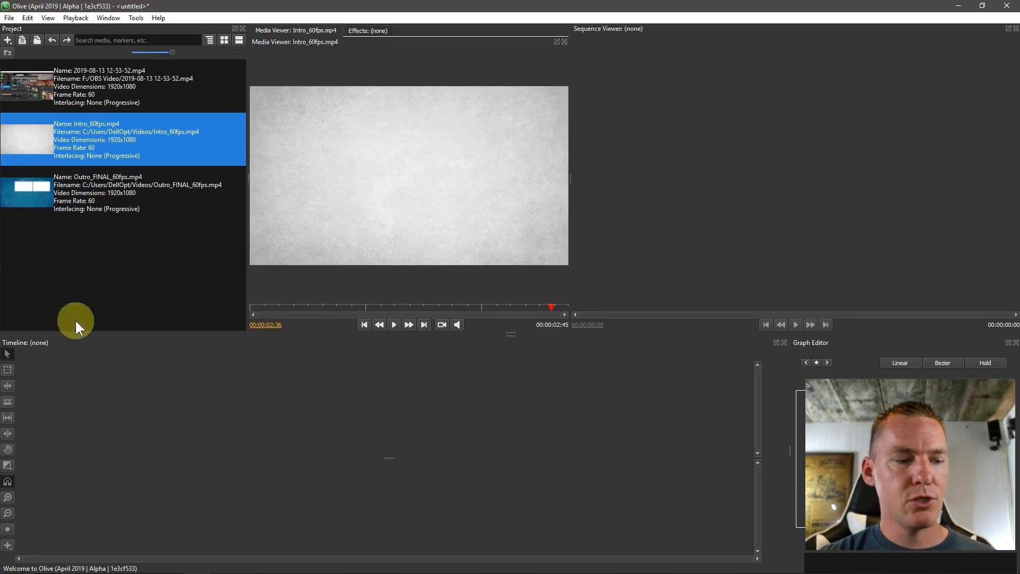
{"action": "mouse_move", "coordinate": [34, 145]}
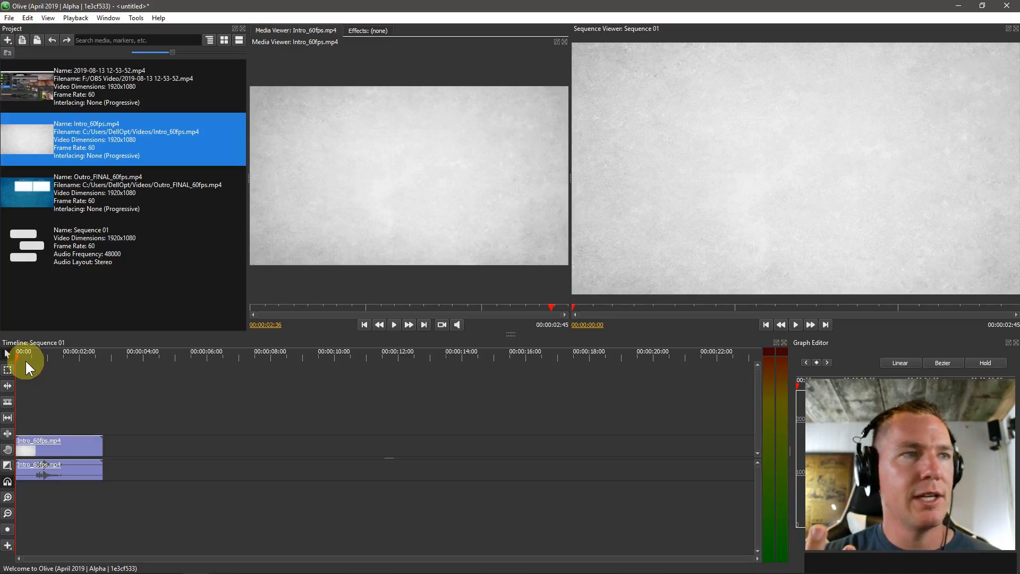
{"action": "mouse_move", "coordinate": [61, 436]}
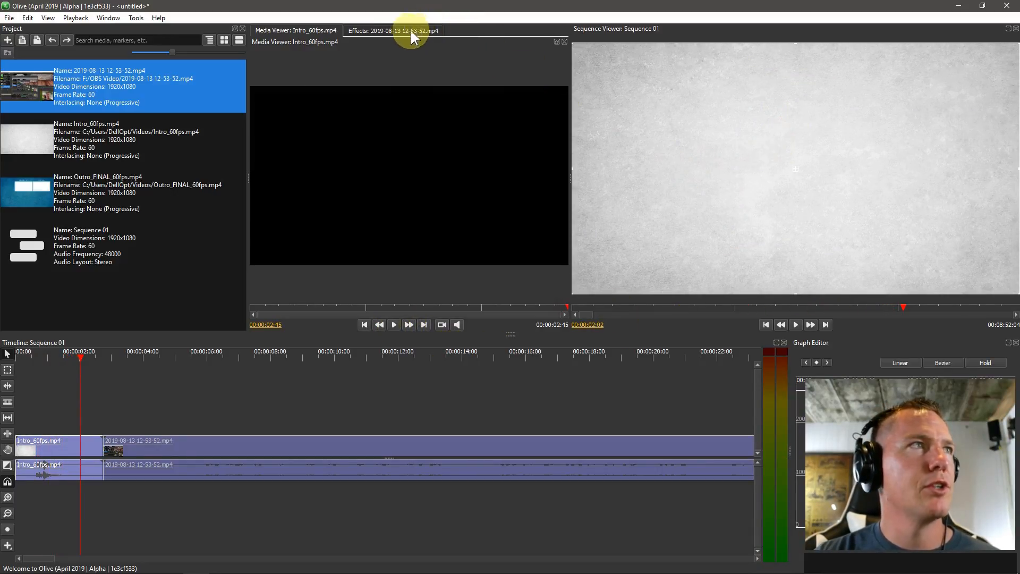
Play Sequence 01 from the start to check the recording's audio level, then stop playback.
{"action": "left_click", "coordinate": [394, 31]}
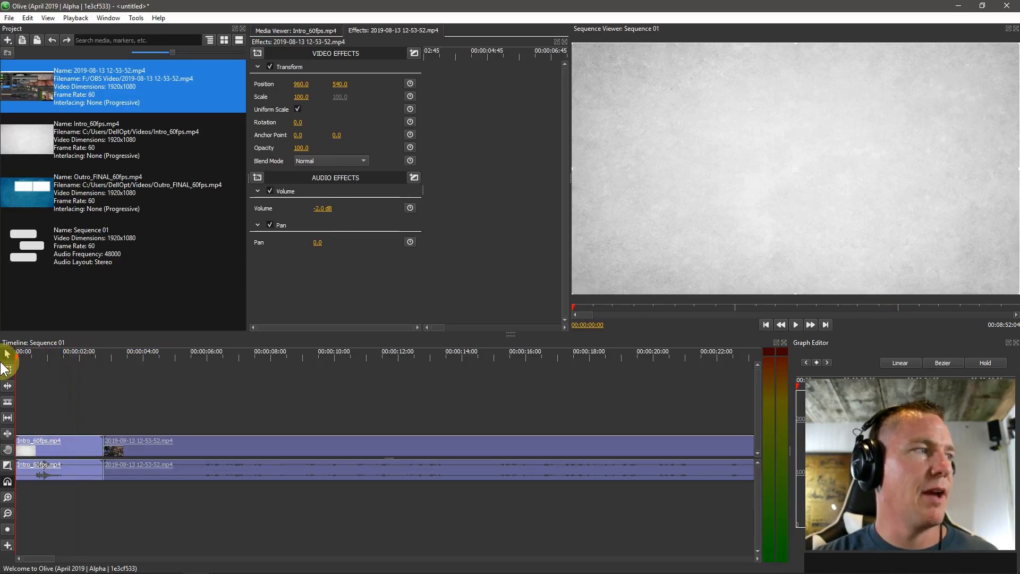
{"action": "left_click", "coordinate": [795, 325]}
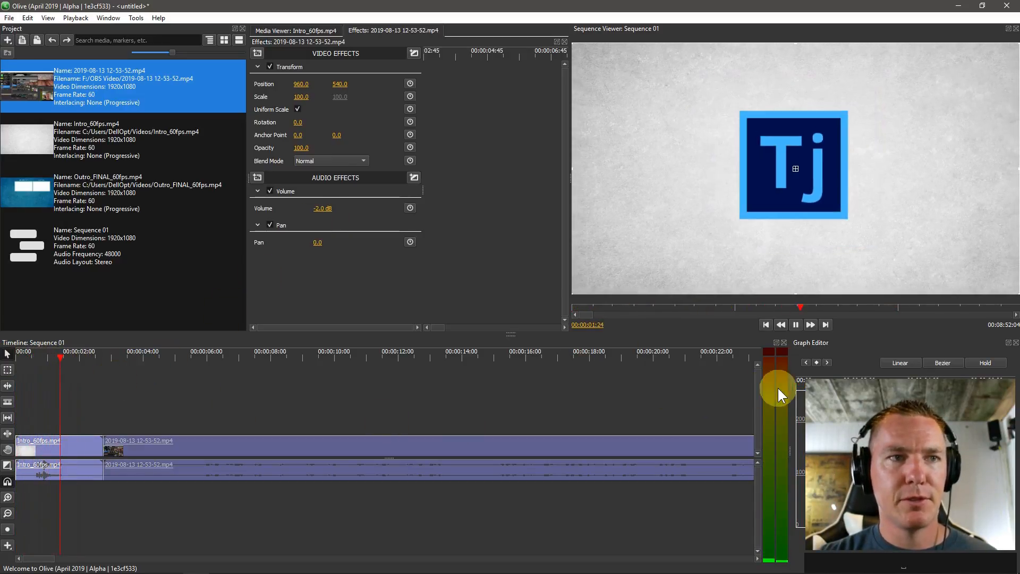
{"action": "left_click", "coordinate": [94, 352]}
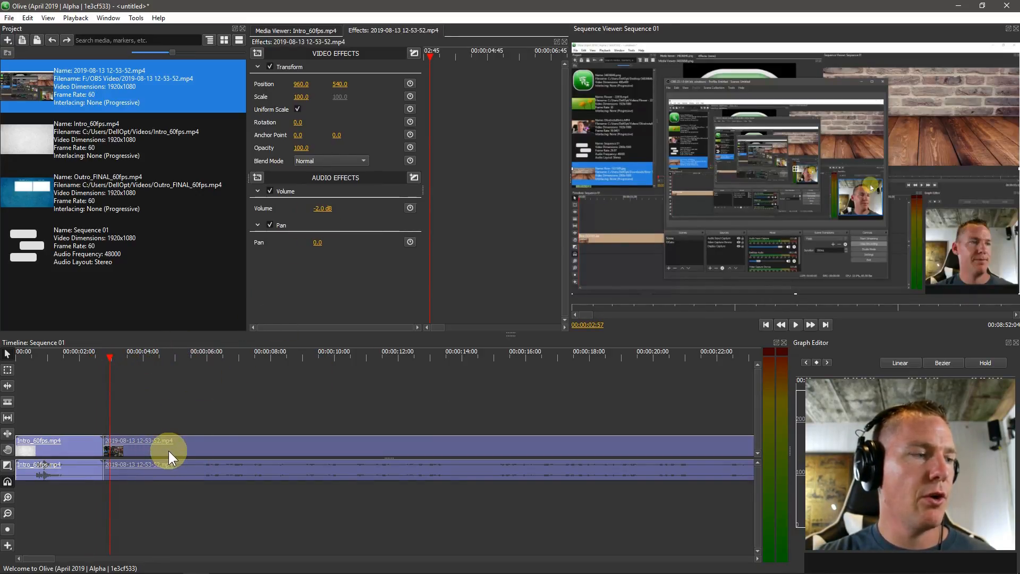
{"action": "mouse_move", "coordinate": [172, 456]}
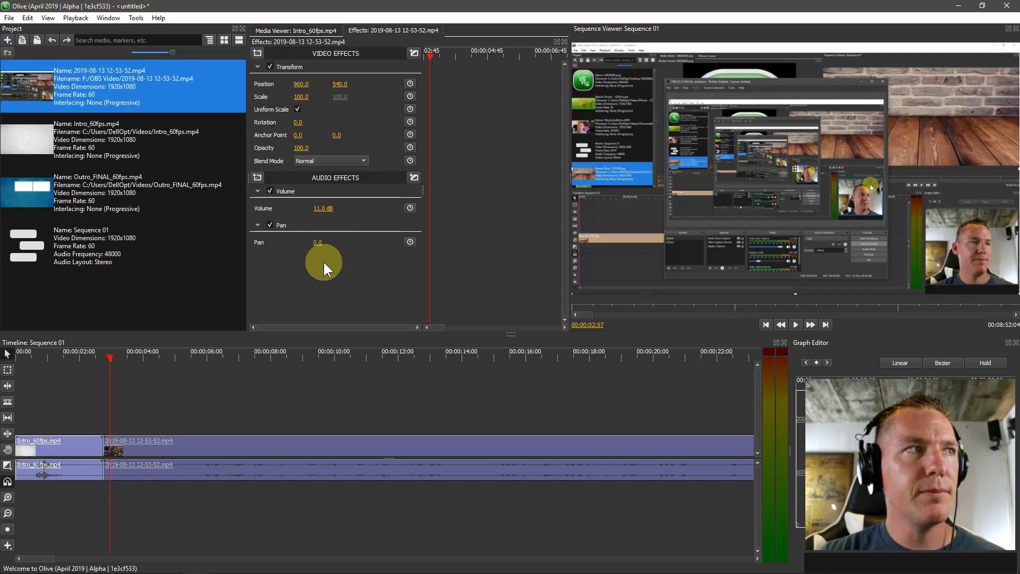
{"action": "mouse_move", "coordinate": [97, 360]}
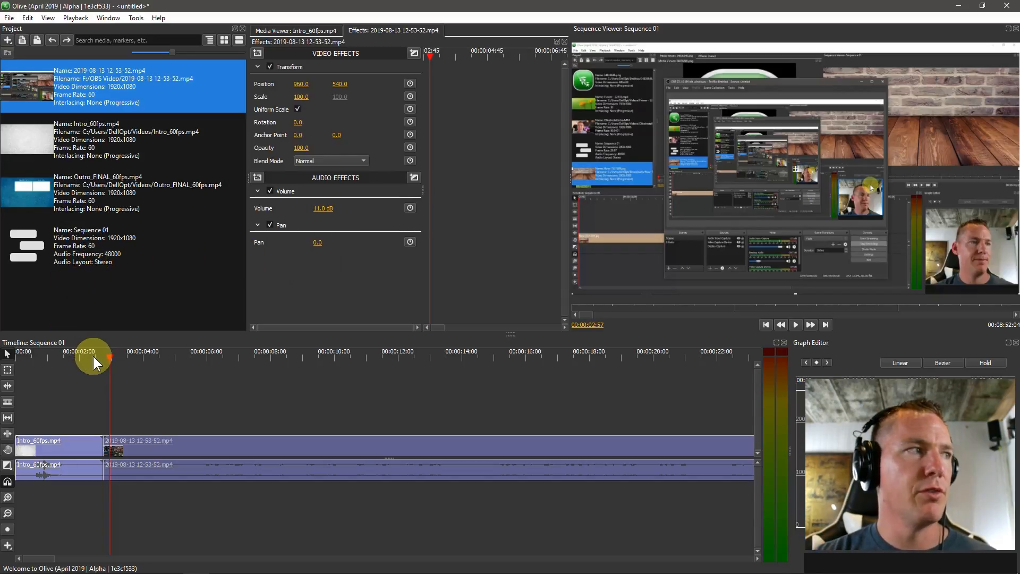
Cut the recording near the 15-second mark and shift it later on the timeline.
{"action": "left_click", "coordinate": [795, 325]}
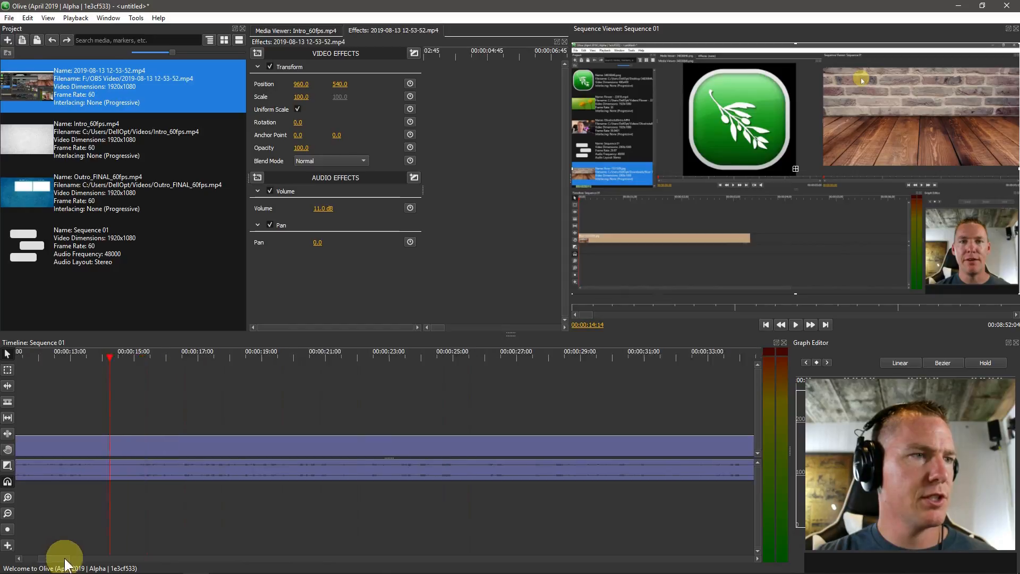
{"action": "scroll", "scroll_direction": "right", "scroll_amount": 3}
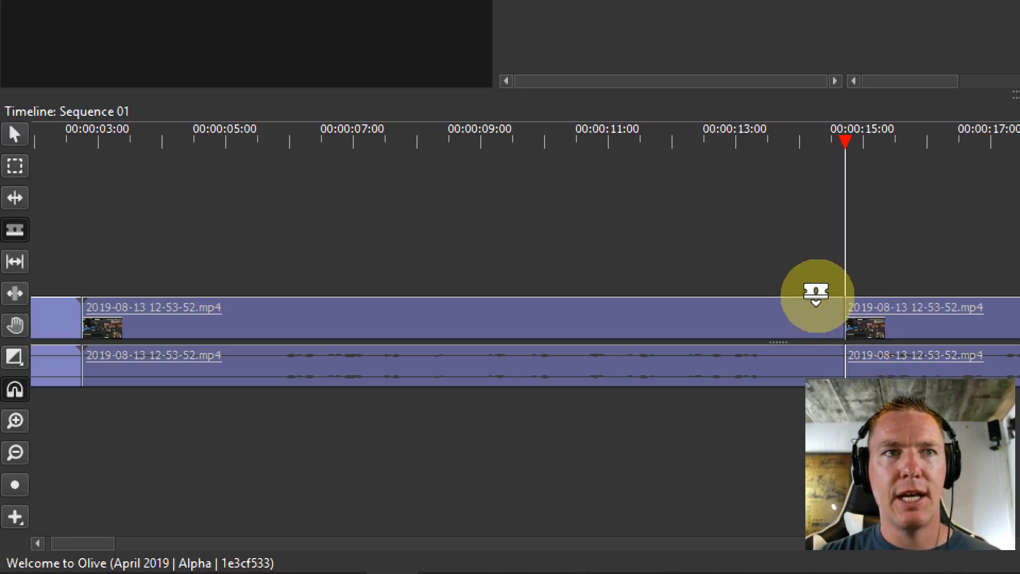
{"action": "mouse_move", "coordinate": [794, 191]}
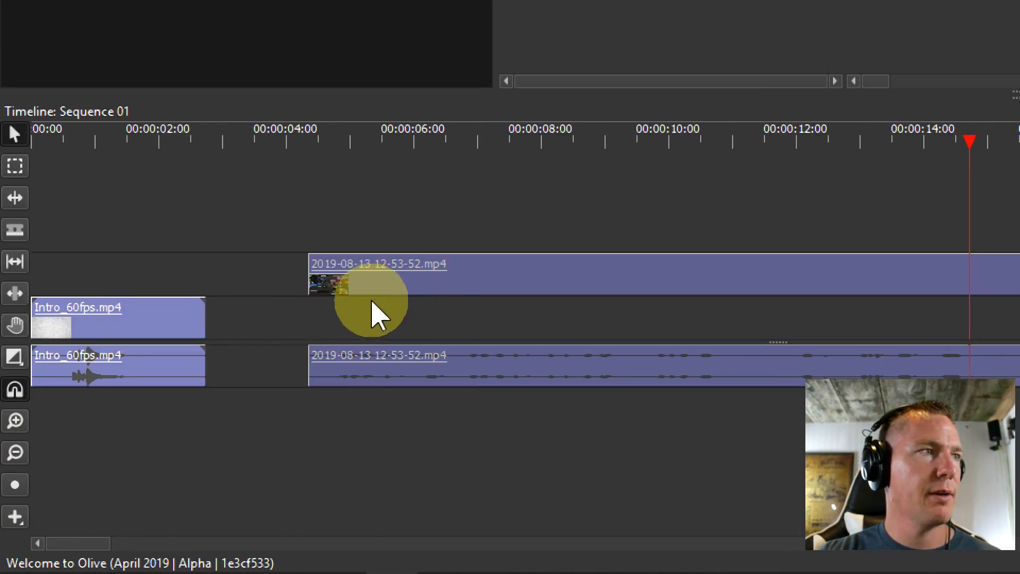
{"action": "mouse_move", "coordinate": [364, 306]}
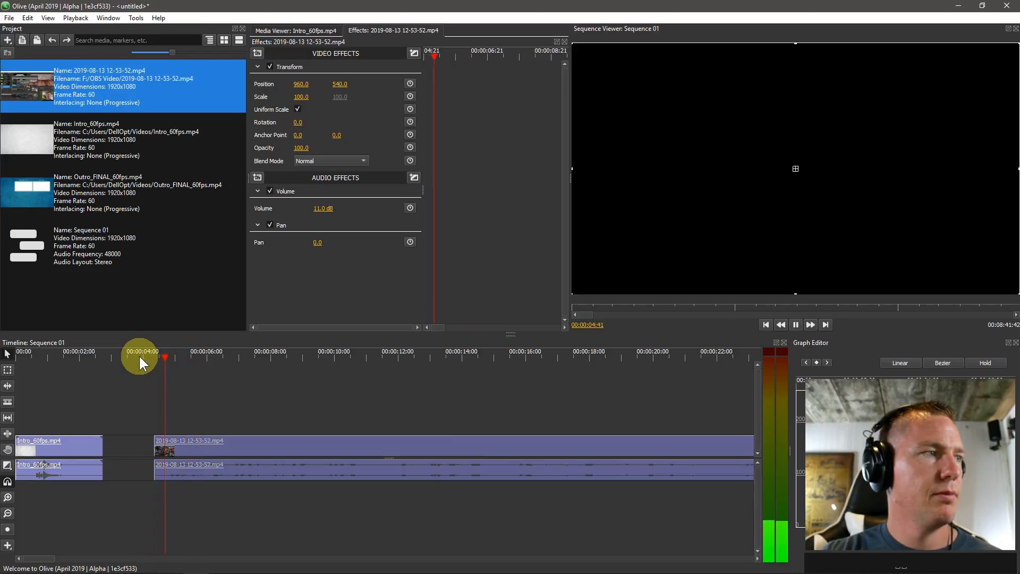
Undo the clip move so the recording butts against the intro, and review playback.
{"action": "left_click", "coordinate": [190, 352]}
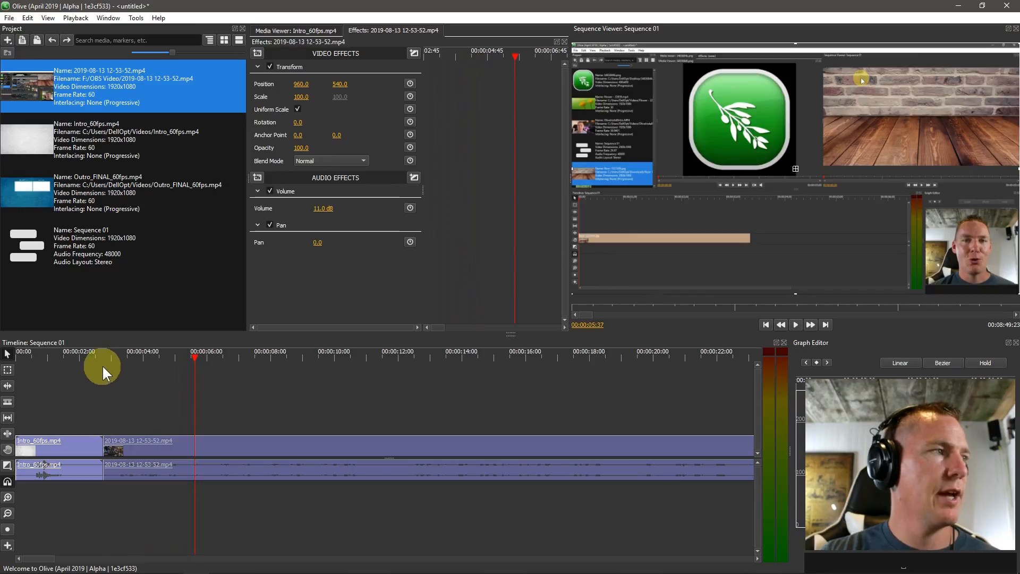
{"action": "left_click", "coordinate": [95, 359]}
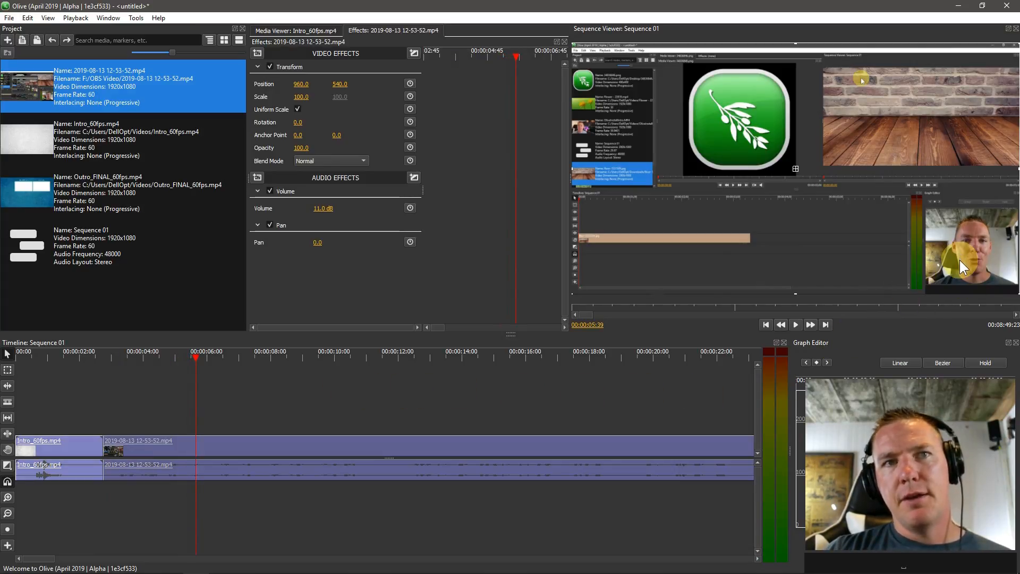
{"action": "mouse_move", "coordinate": [592, 383]}
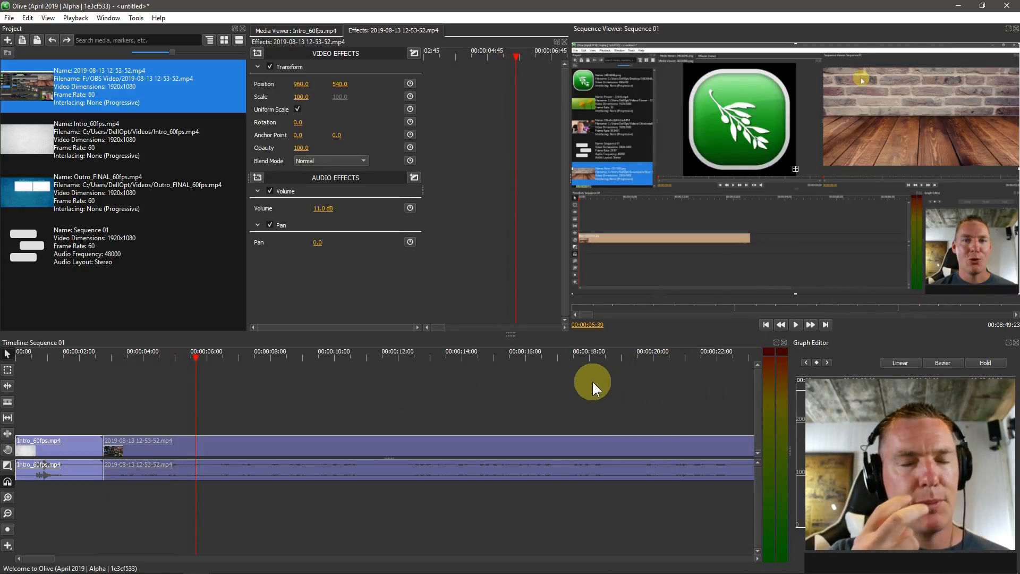
{"action": "mouse_move", "coordinate": [277, 384]}
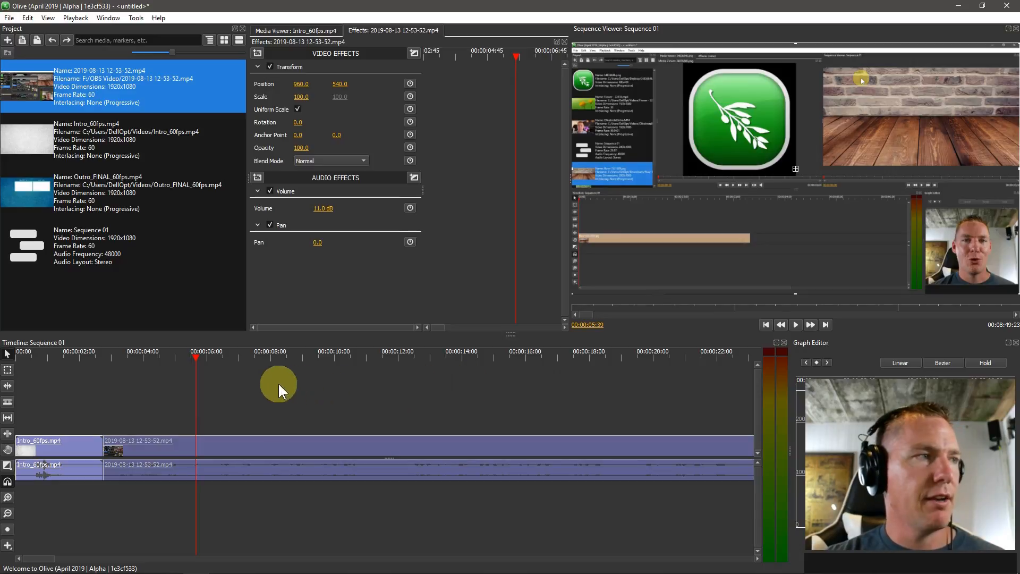
{"action": "mouse_move", "coordinate": [189, 448]}
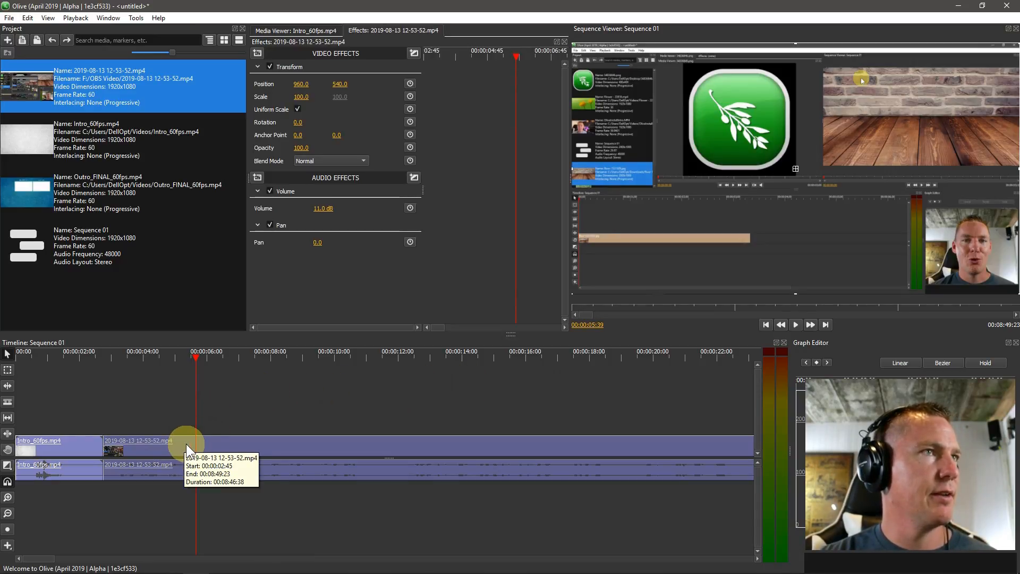
{"action": "mouse_move", "coordinate": [150, 451]}
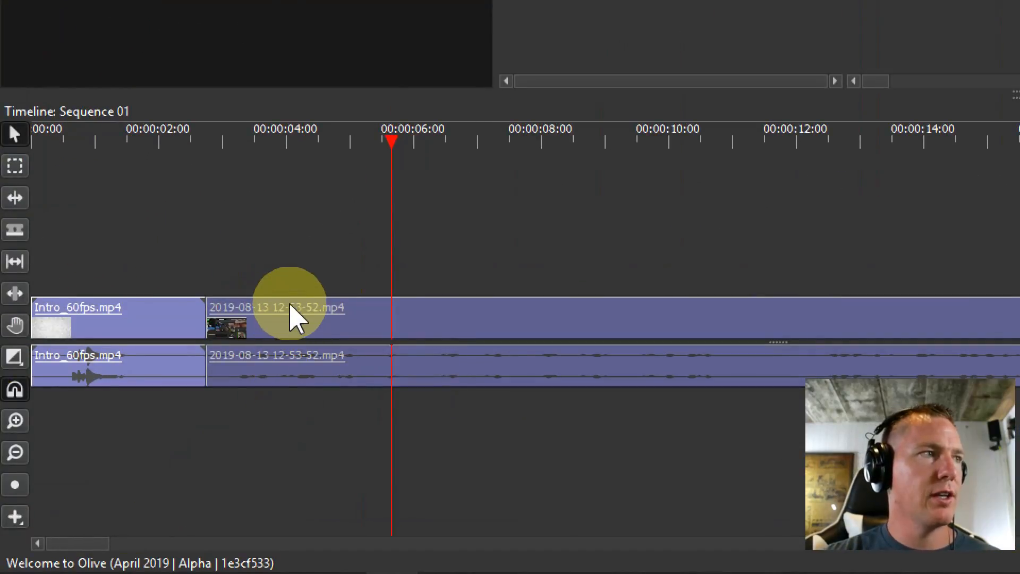
{"action": "mouse_move", "coordinate": [270, 250]}
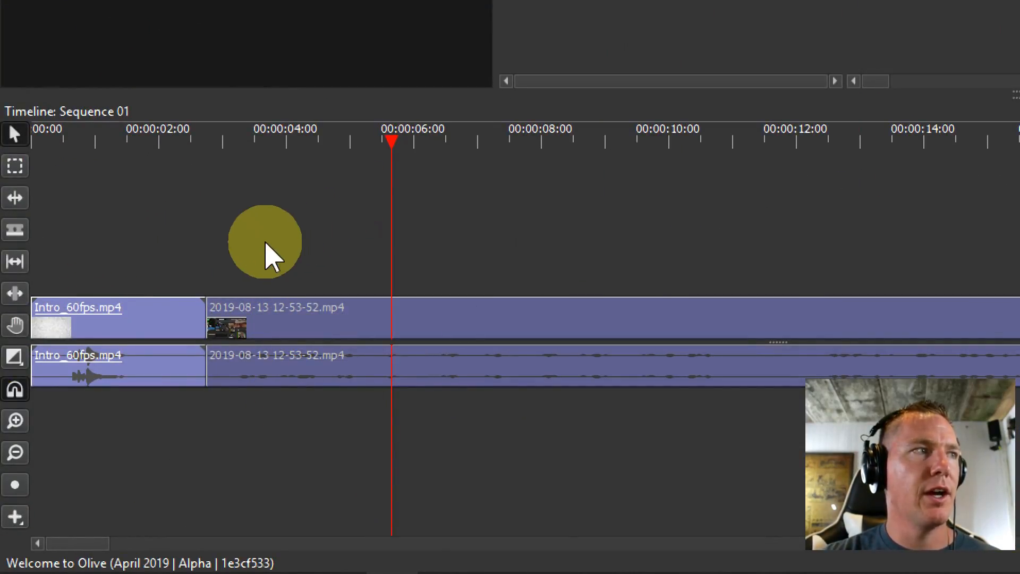
Select the recording's video clip starting at 00:00:02:45 to check its timing.
{"action": "left_click", "coordinate": [260, 364]}
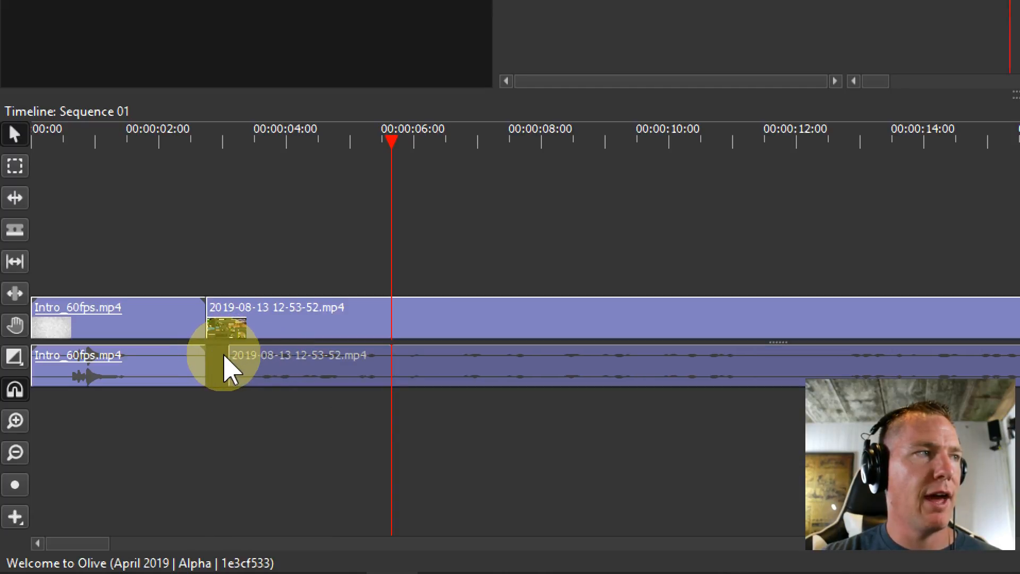
{"action": "mouse_move", "coordinate": [244, 371]}
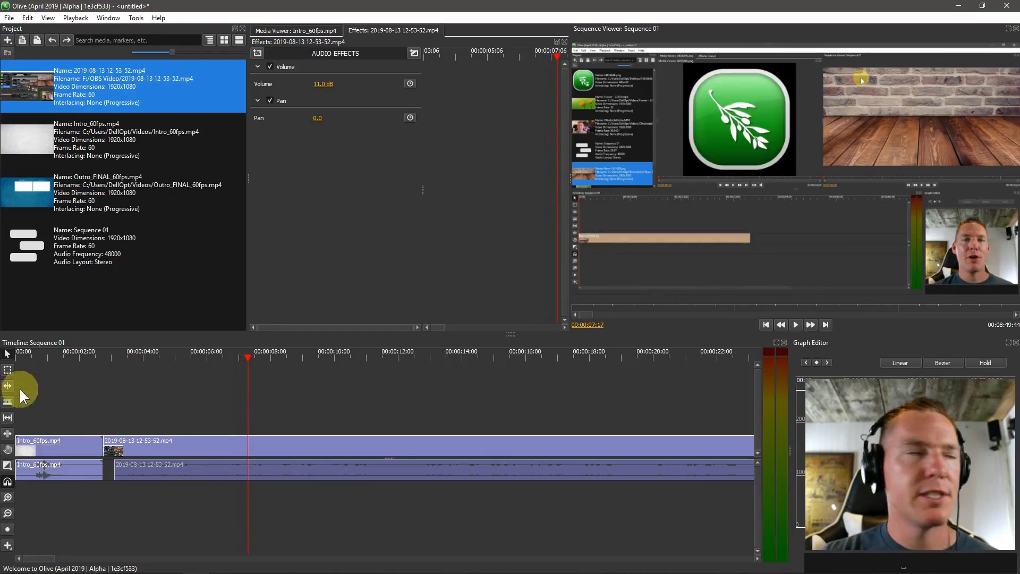
{"action": "mouse_move", "coordinate": [107, 443]}
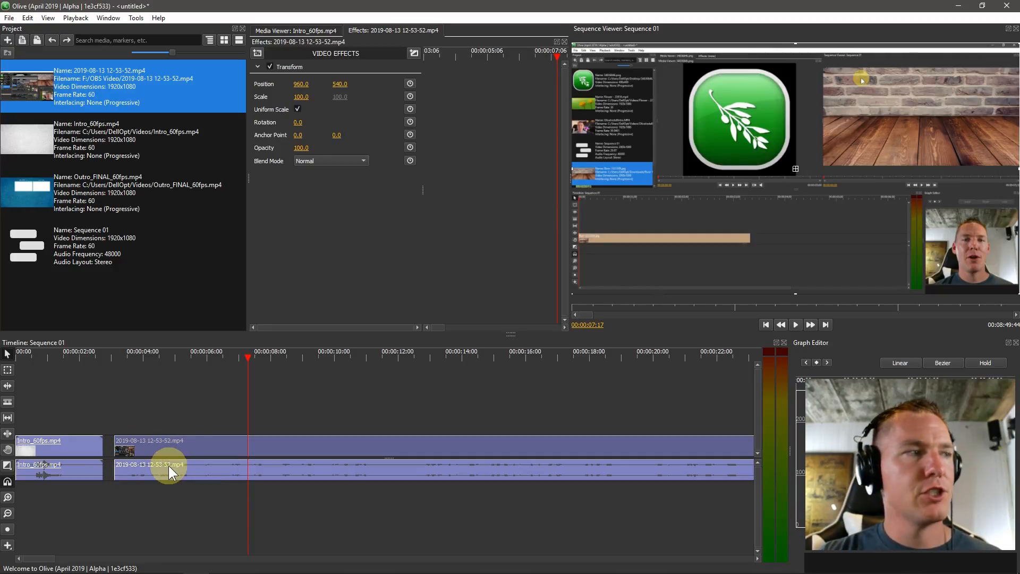
Realign the recording's video start with its shifted audio just after the intro.
{"action": "right_click", "coordinate": [172, 469]}
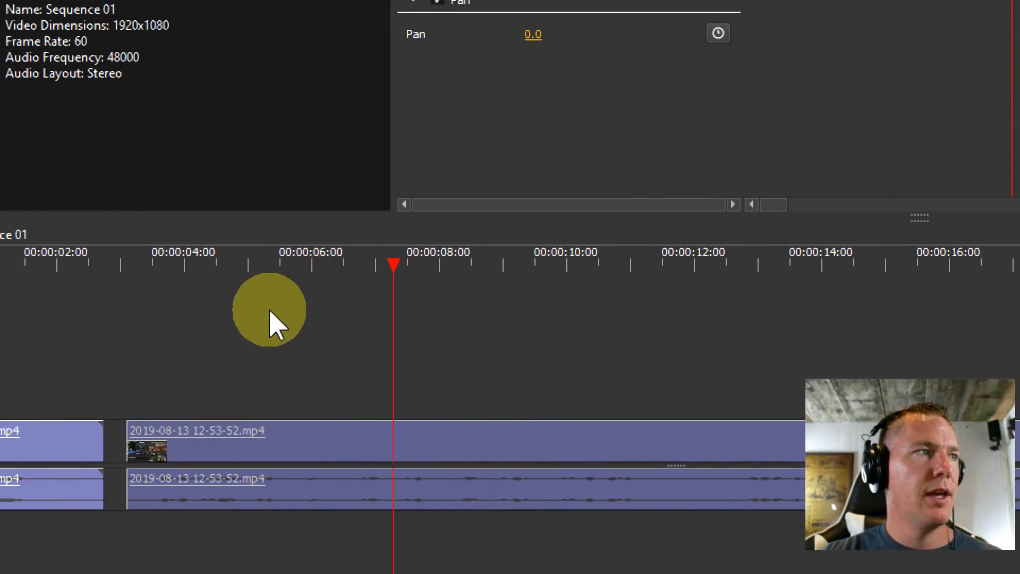
{"action": "left_click", "coordinate": [286, 501]}
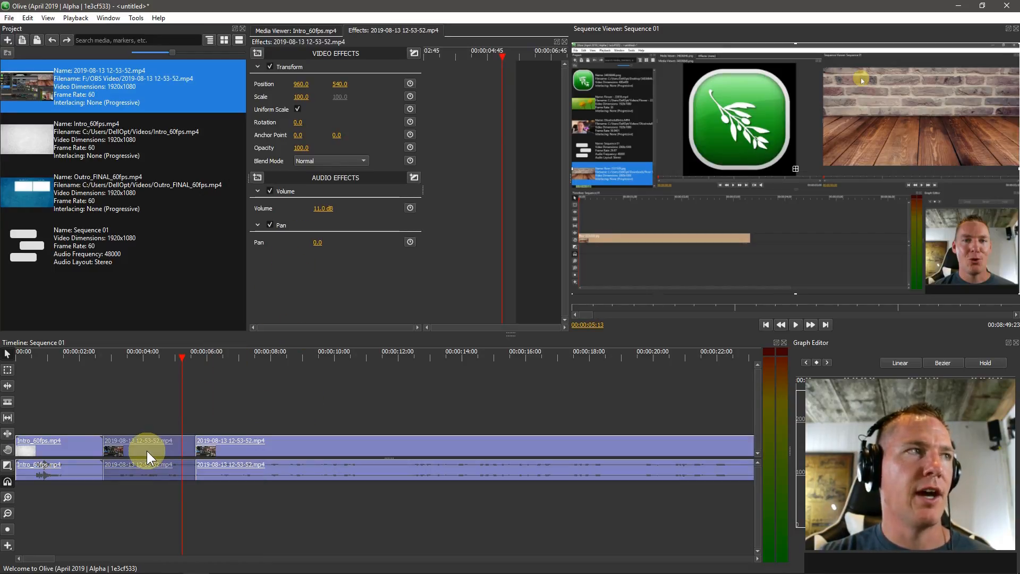
{"action": "mouse_move", "coordinate": [149, 456]}
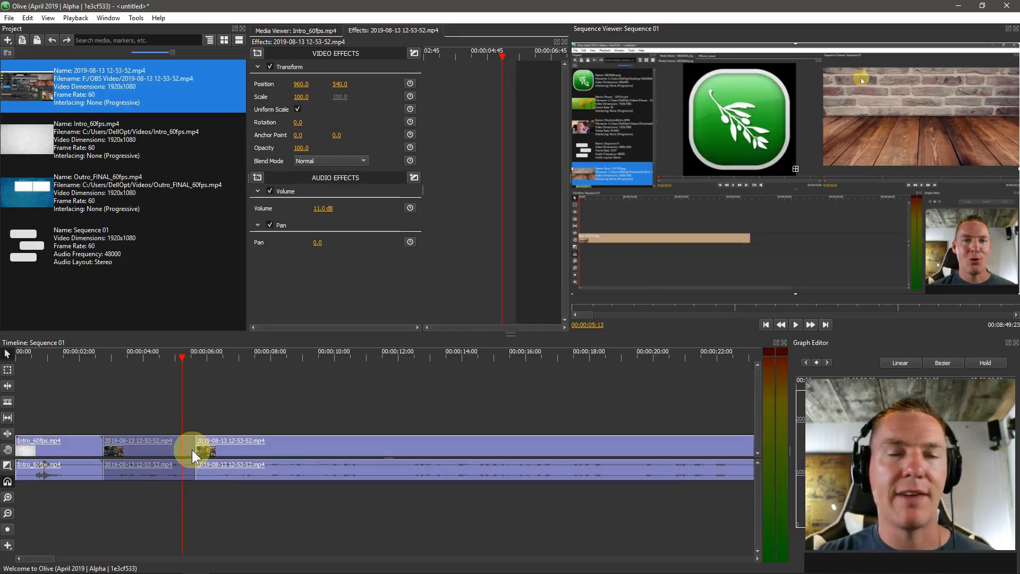
Undo the stray cut so the recording runs unbroken from about 24 to 44 seconds.
{"action": "key", "text": "ctrl+z"}
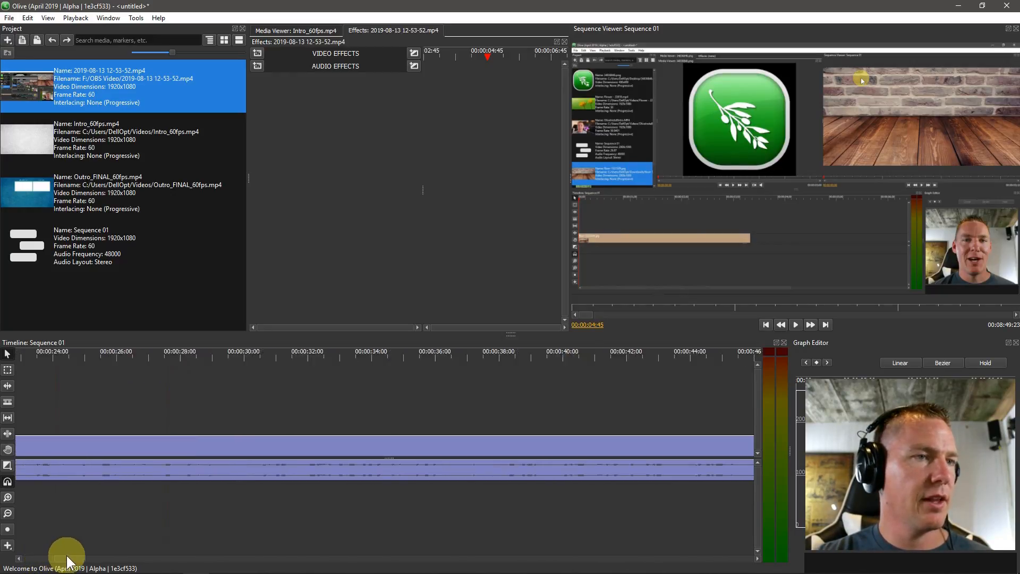
{"action": "scroll", "scroll_direction": "right", "scroll_amount": 3}
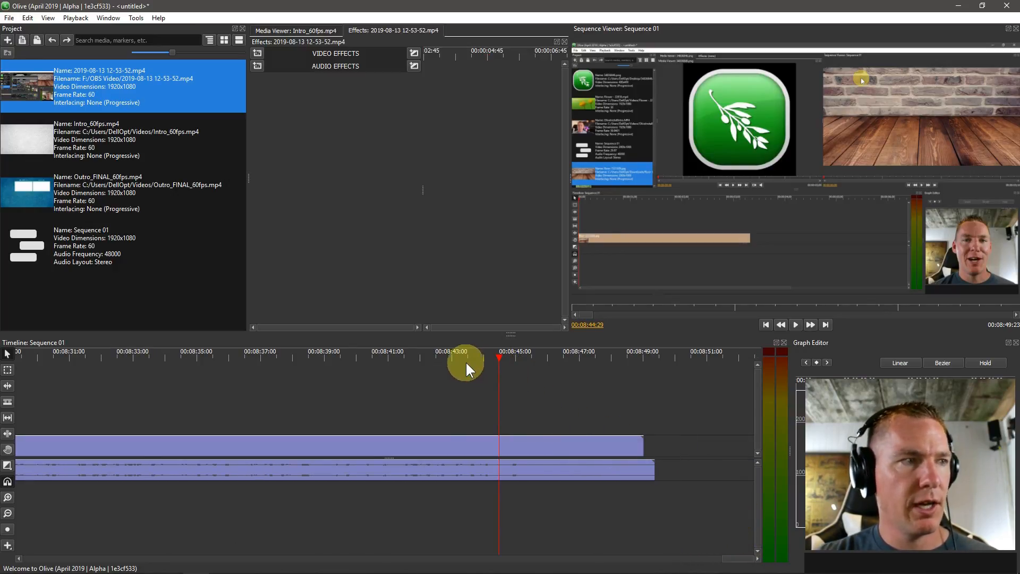
{"action": "left_click", "coordinate": [795, 324]}
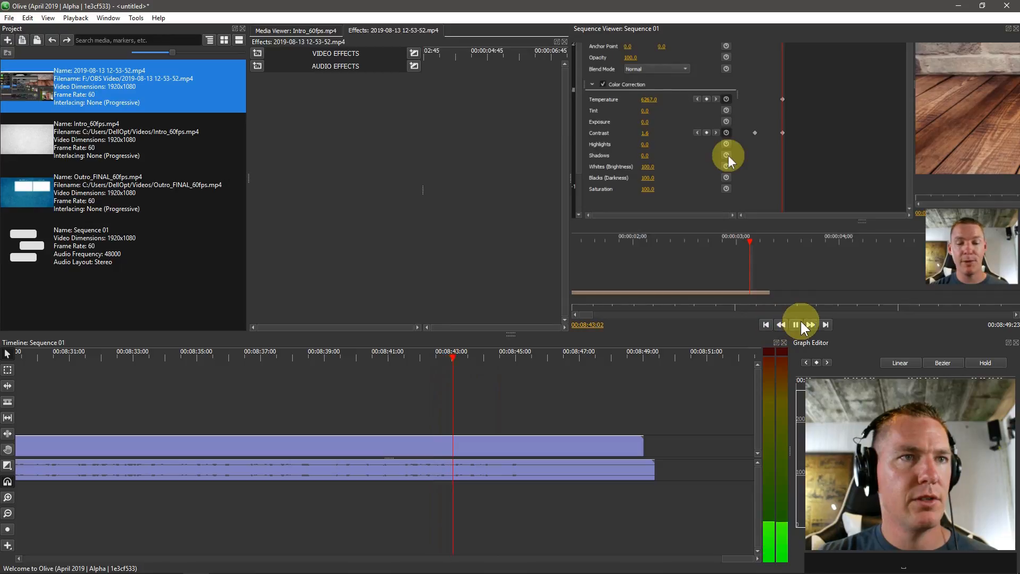
{"action": "left_click", "coordinate": [795, 324]}
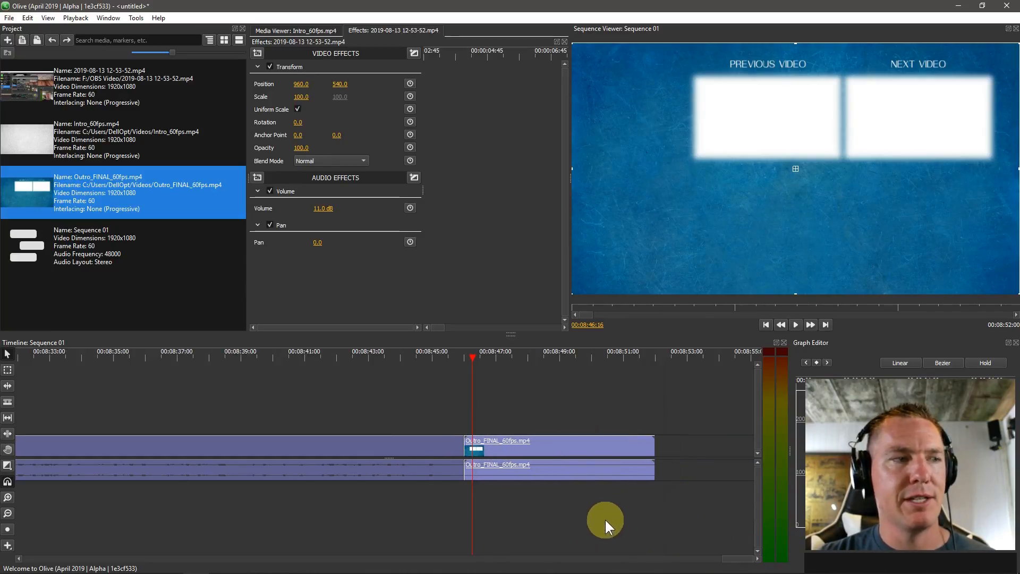
Position the outro clip right after the recording, starting near 00:08:47.
{"action": "left_click", "coordinate": [444, 357]}
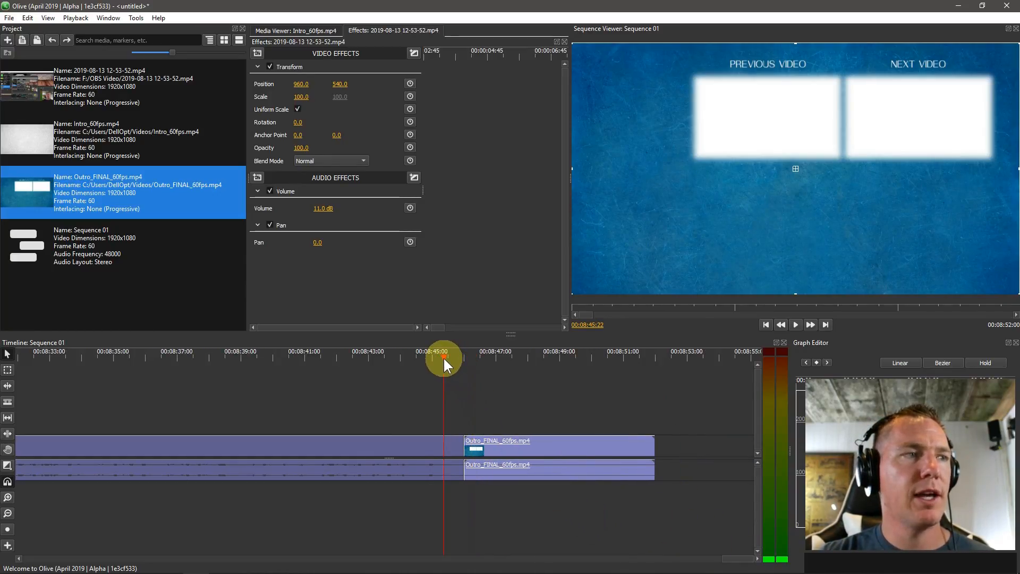
{"action": "left_click", "coordinate": [795, 325]}
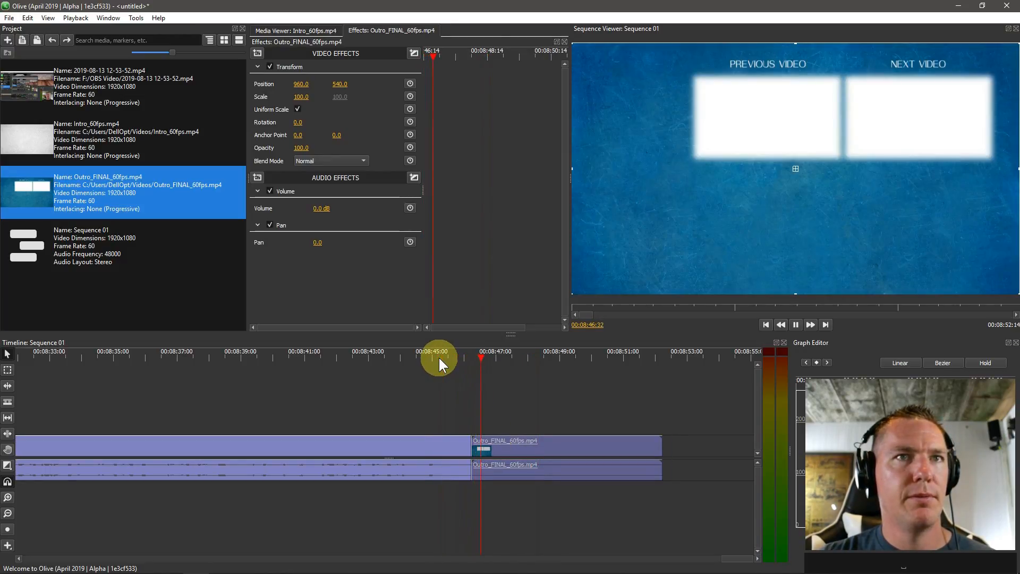
{"action": "left_click", "coordinate": [526, 358]}
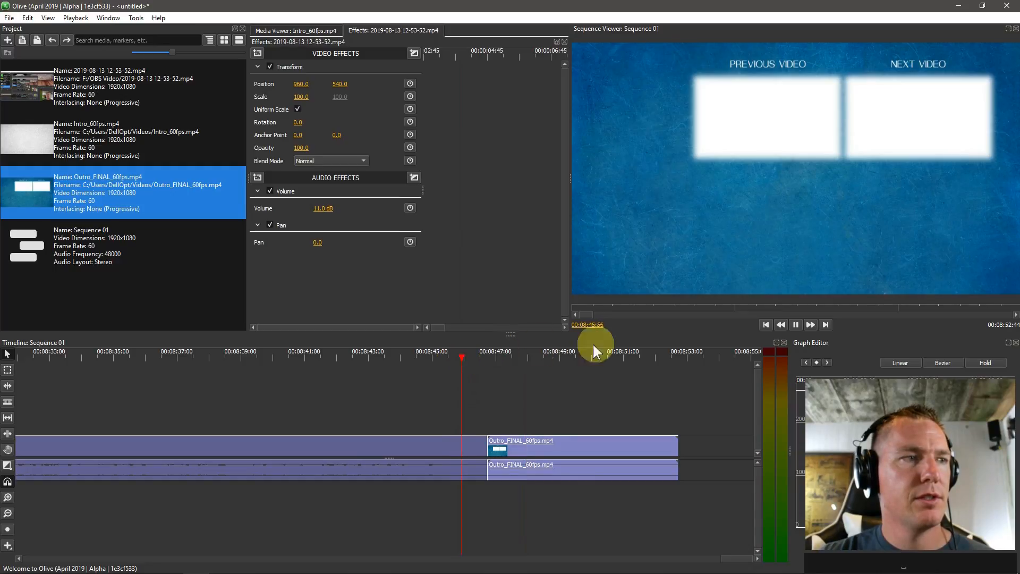
Preview the outro's start frames and return the playhead to 00:00:00.
{"action": "left_click", "coordinate": [795, 325]}
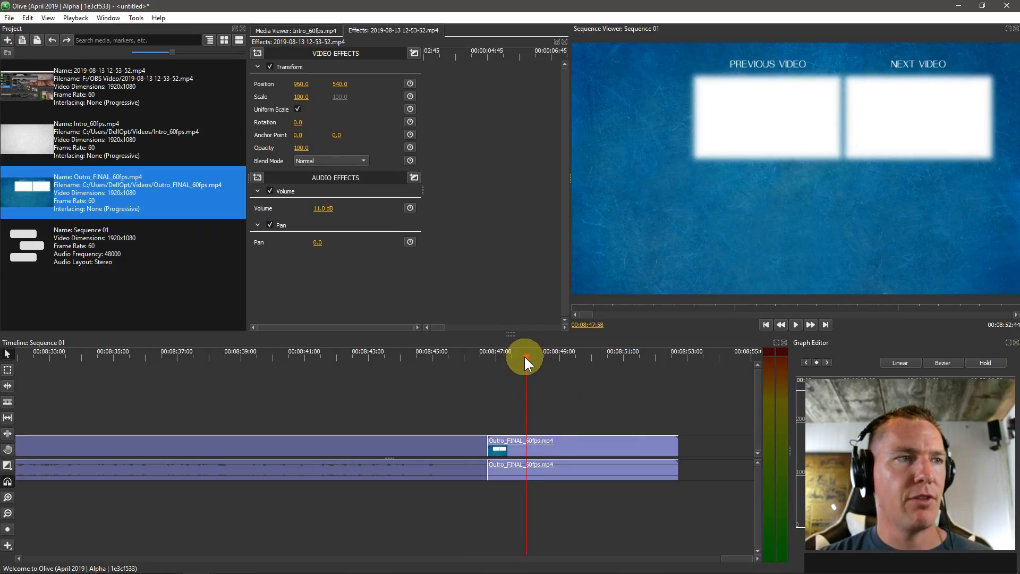
{"action": "left_click", "coordinate": [376, 351]}
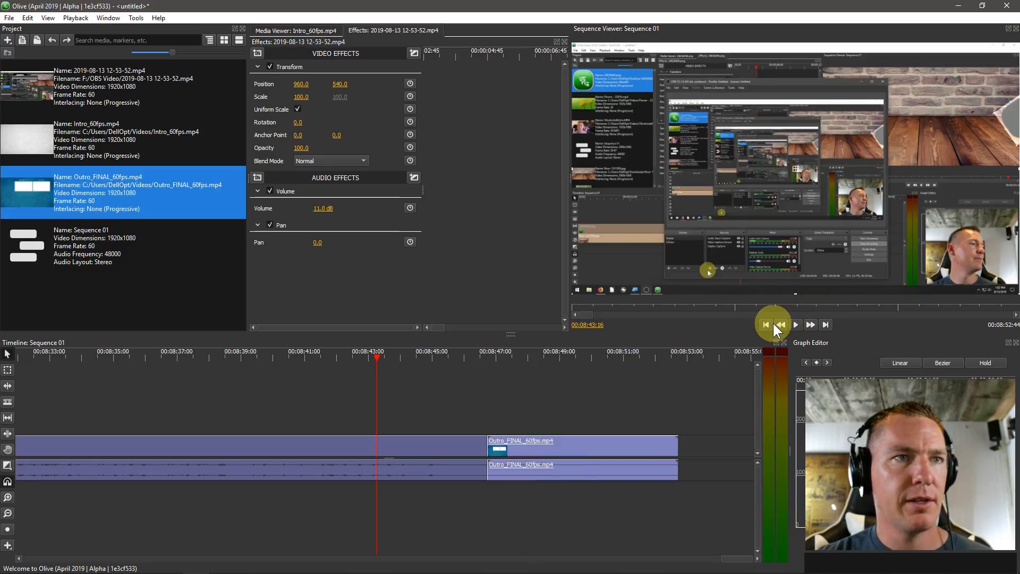
{"action": "left_click", "coordinate": [767, 324]}
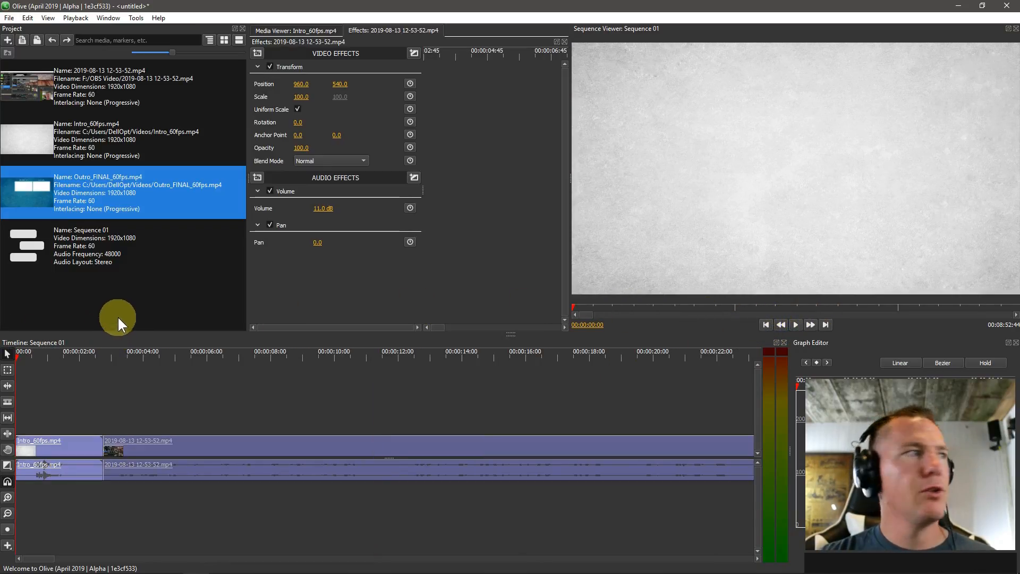
Export Sequence 01 via File > Export as MPEG-4 with H.264 at Constant Rate Factor 18.
{"action": "left_click", "coordinate": [9, 18]}
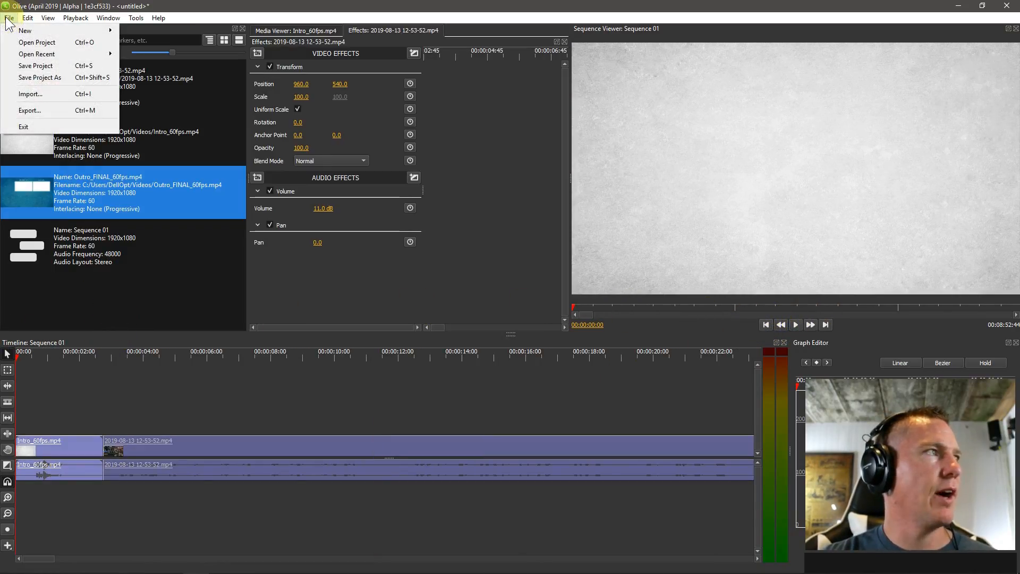
{"action": "left_click", "coordinate": [30, 110]}
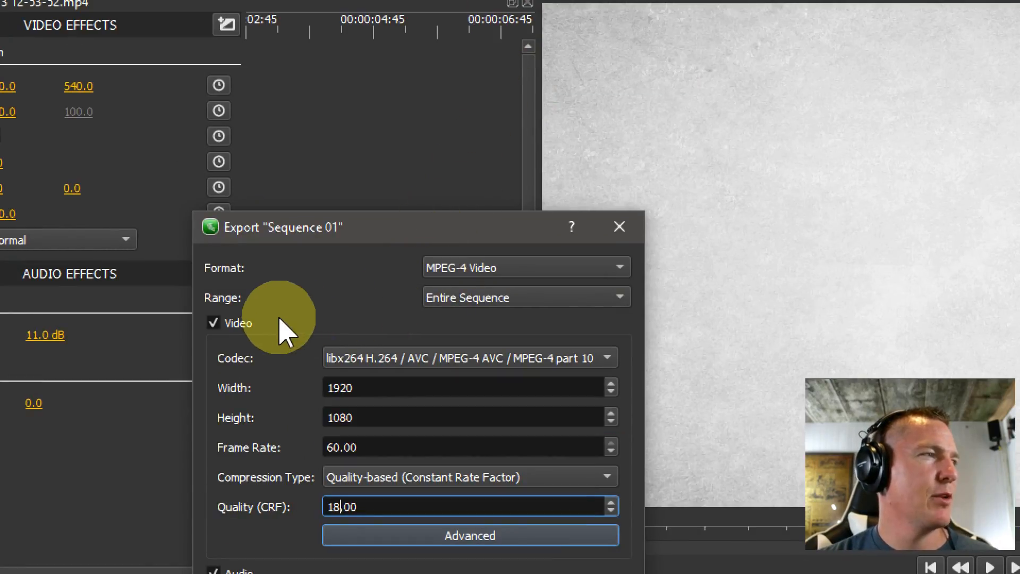
{"action": "scroll", "scroll_direction": "down", "scroll_amount": 3}
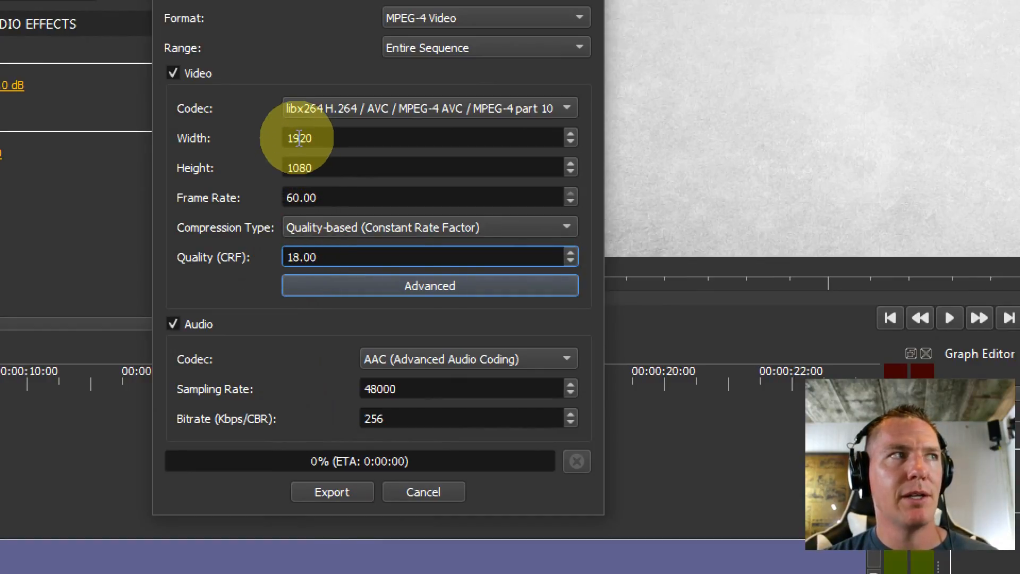
{"action": "mouse_move", "coordinate": [243, 319]}
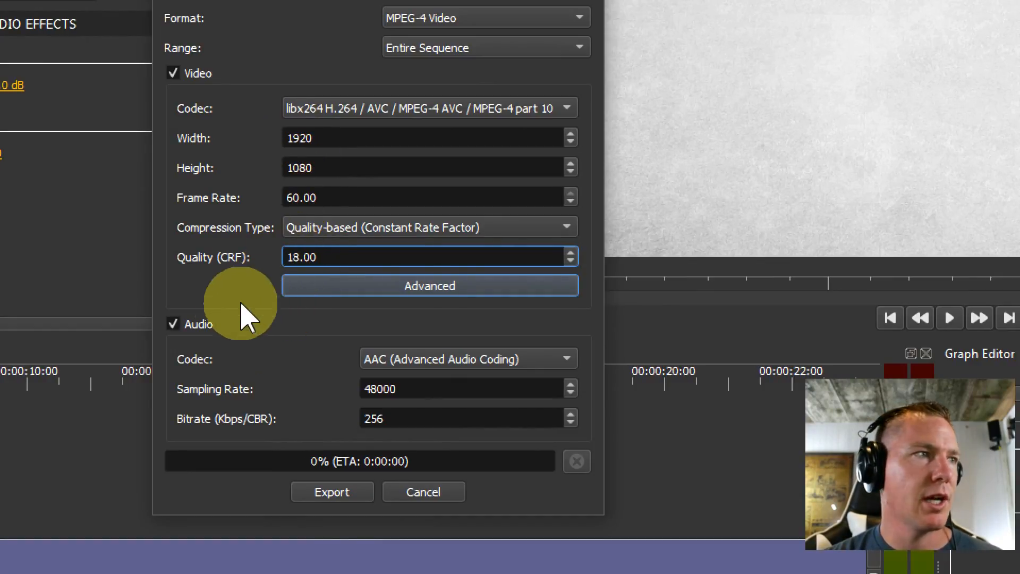
{"action": "left_click", "coordinate": [332, 491]}
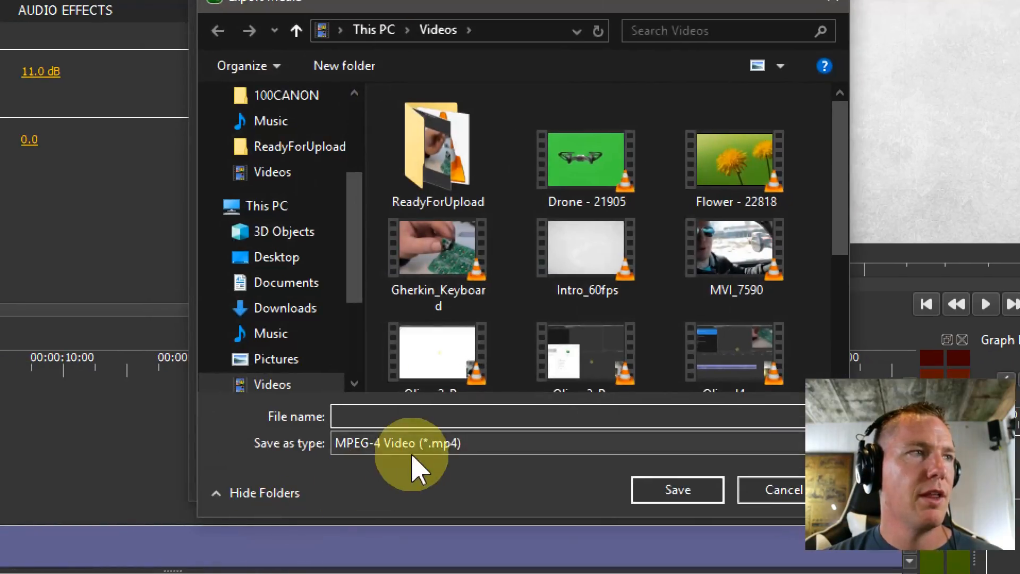
Save the export in ReadyForUpload as 'OliveLesson 18 - Key Framing' and start rendering.
{"action": "double_click", "coordinate": [438, 146]}
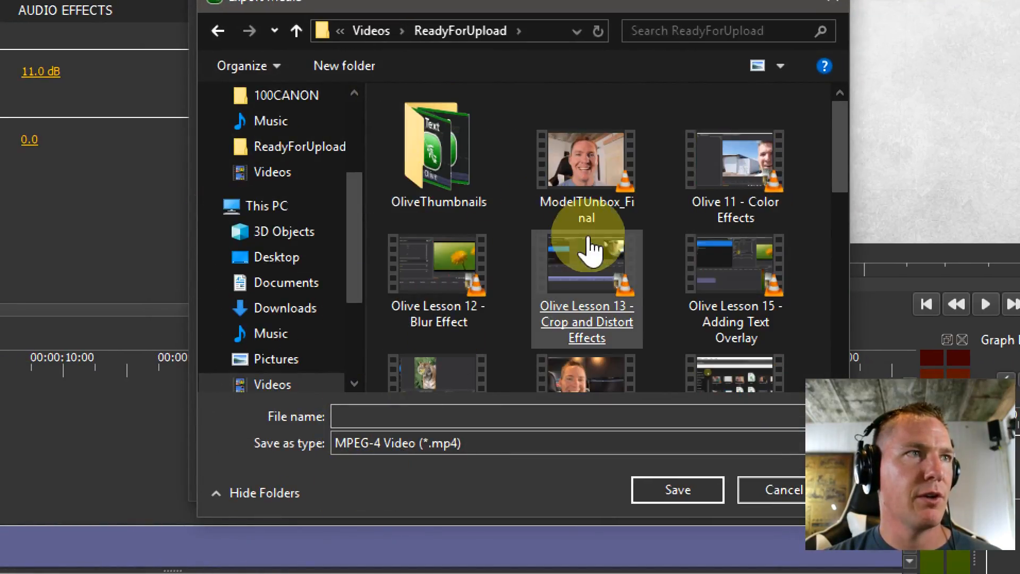
{"action": "type", "text": "Olive"}
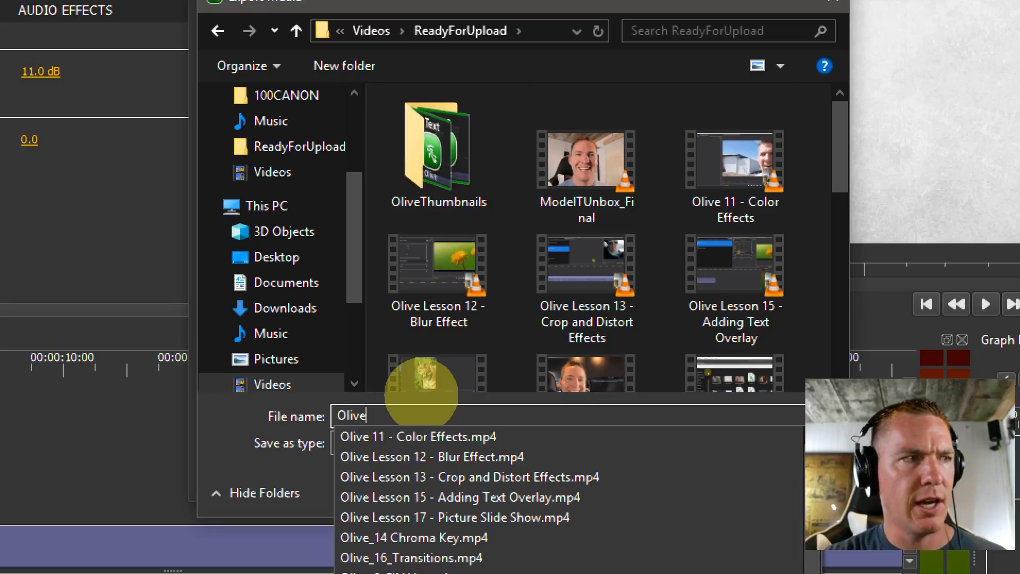
{"action": "left_click", "coordinate": [412, 558]}
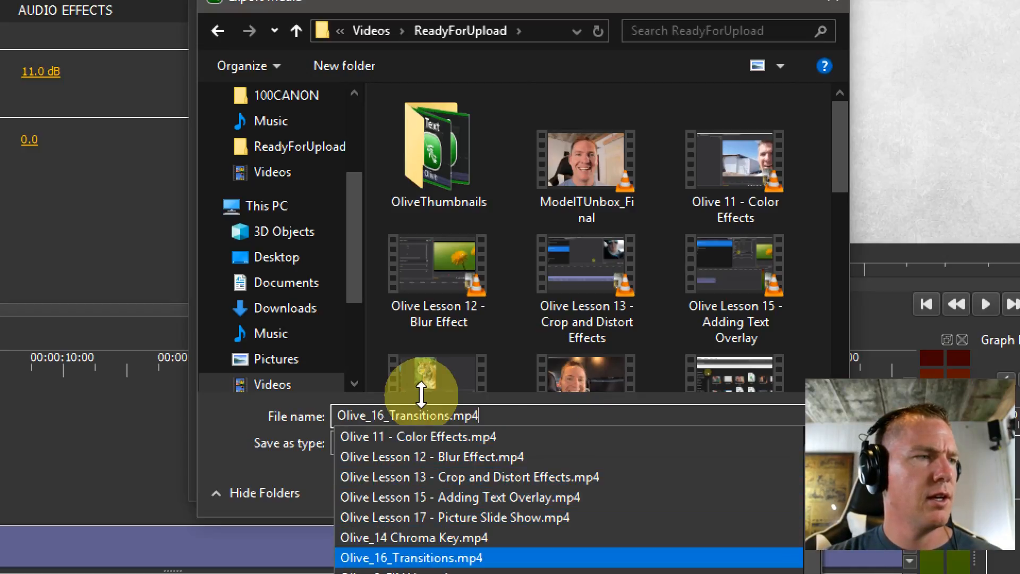
{"action": "left_click", "coordinate": [415, 538]}
{"action": "type", "text": "OliveLesson 18 - K"}
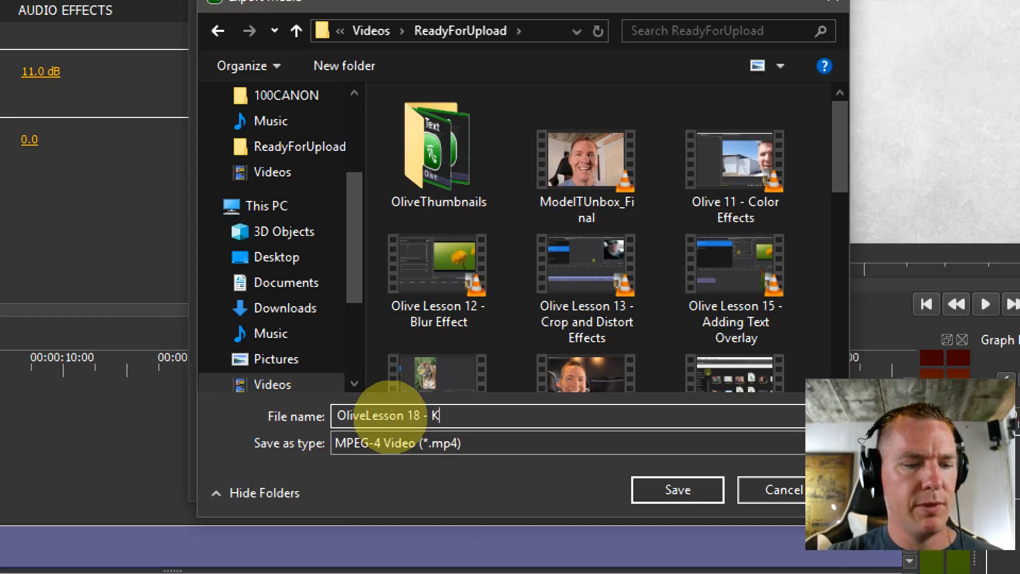
{"action": "type", "text": "ey Framing"}
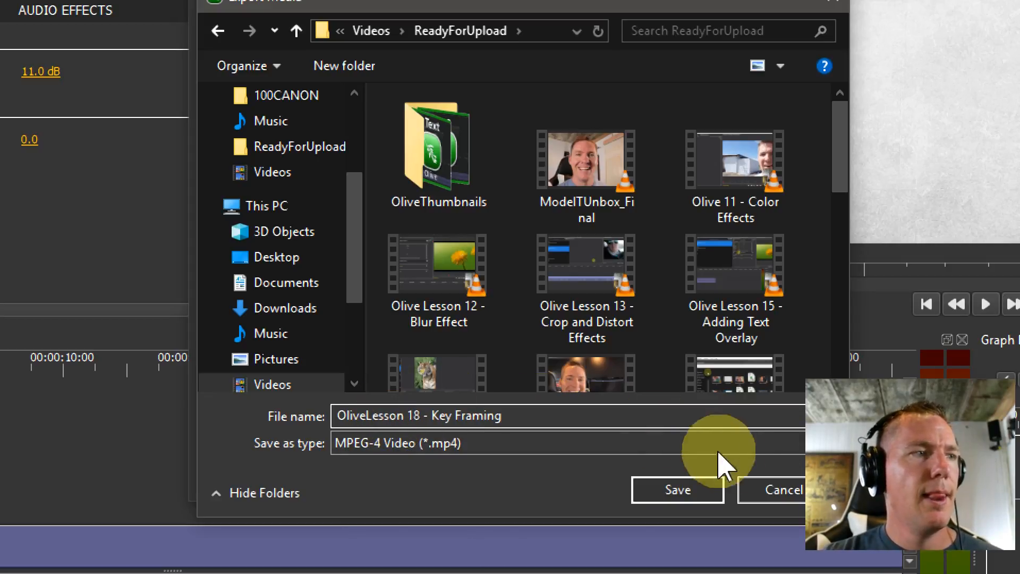
{"action": "left_click", "coordinate": [677, 489]}
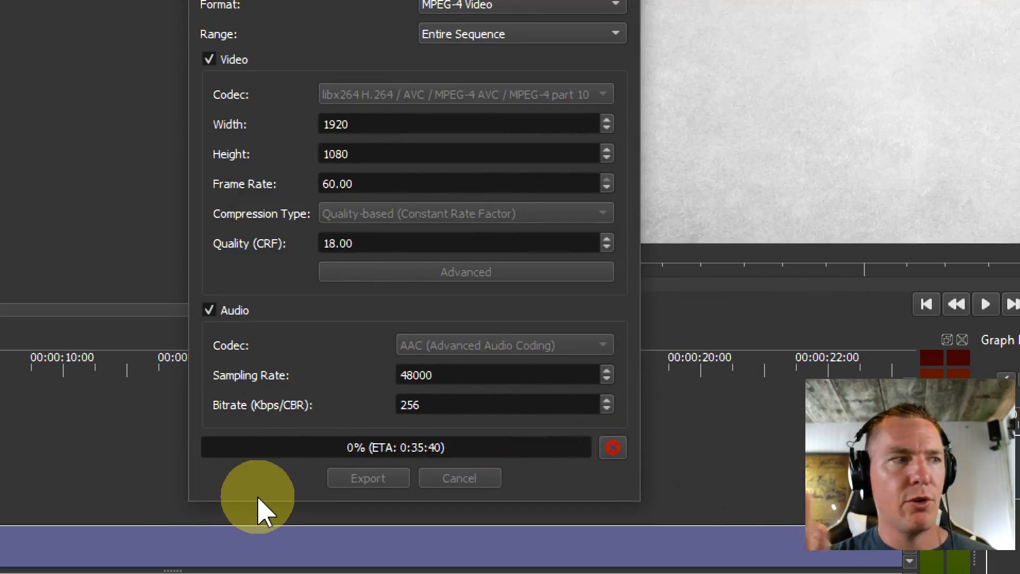